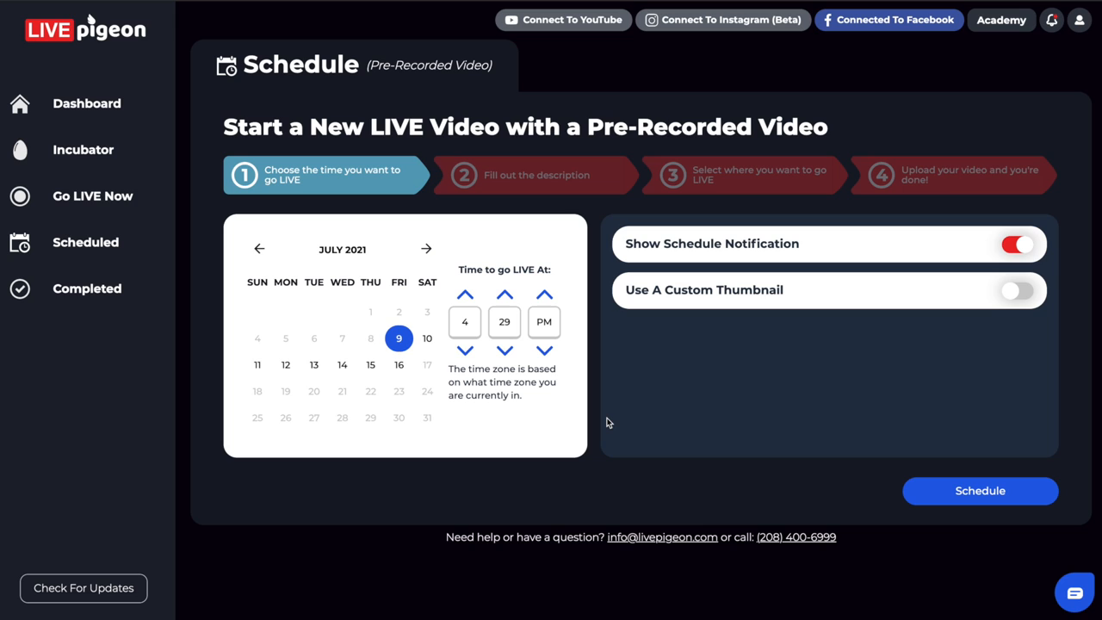
{"action": "mouse_move", "coordinate": [617, 405]}
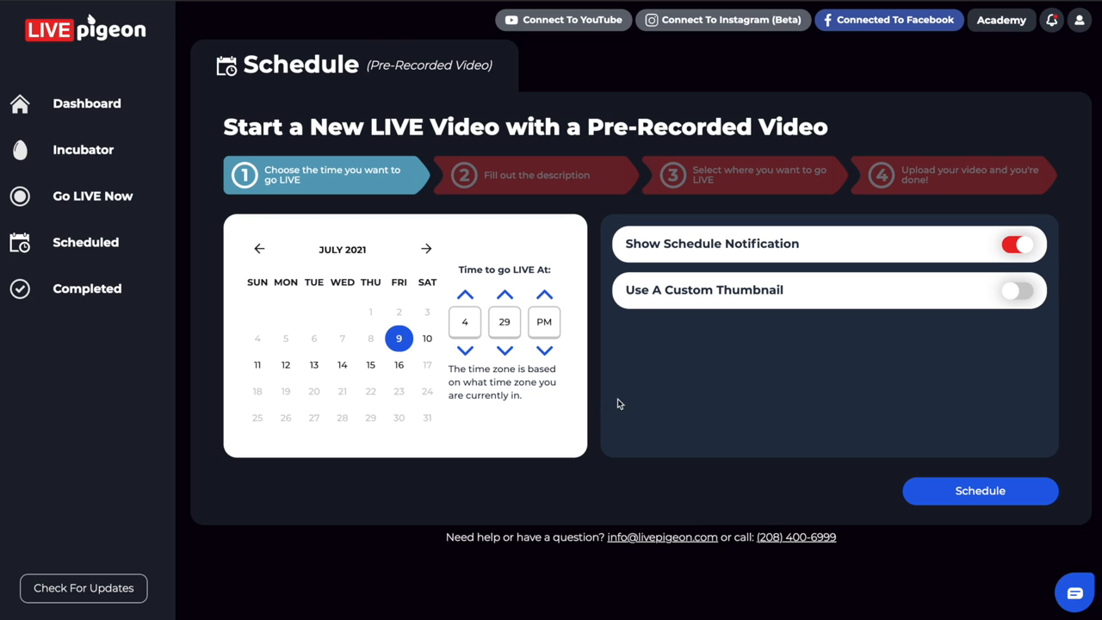
{"action": "mouse_move", "coordinate": [637, 407]}
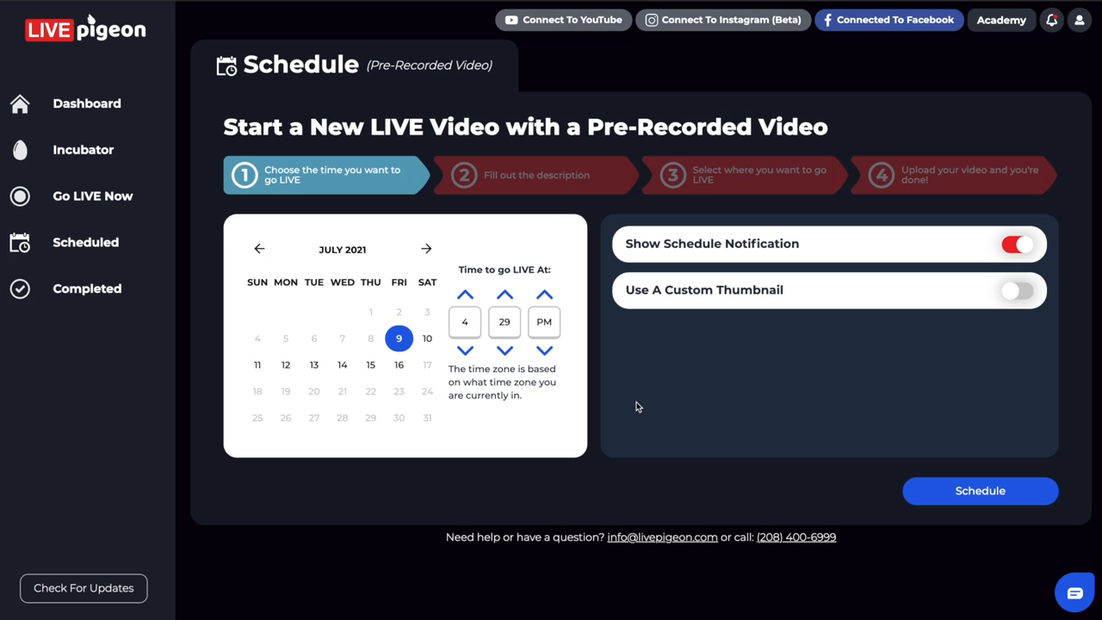
{"action": "mouse_move", "coordinate": [773, 262]}
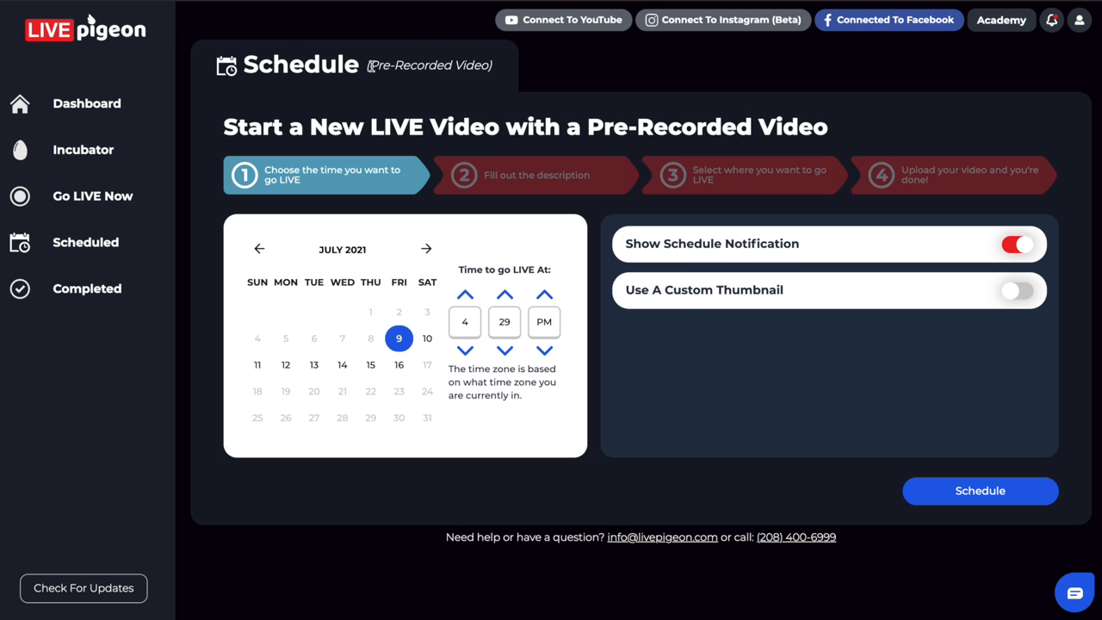
{"action": "mouse_move", "coordinate": [222, 82]}
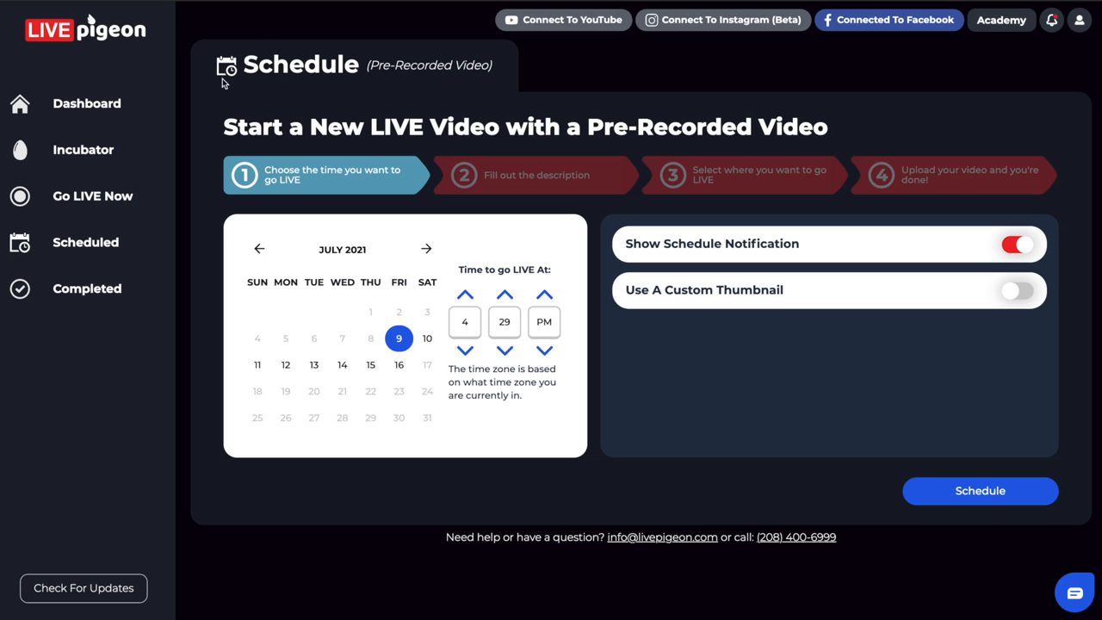
{"action": "mouse_move", "coordinate": [629, 250]}
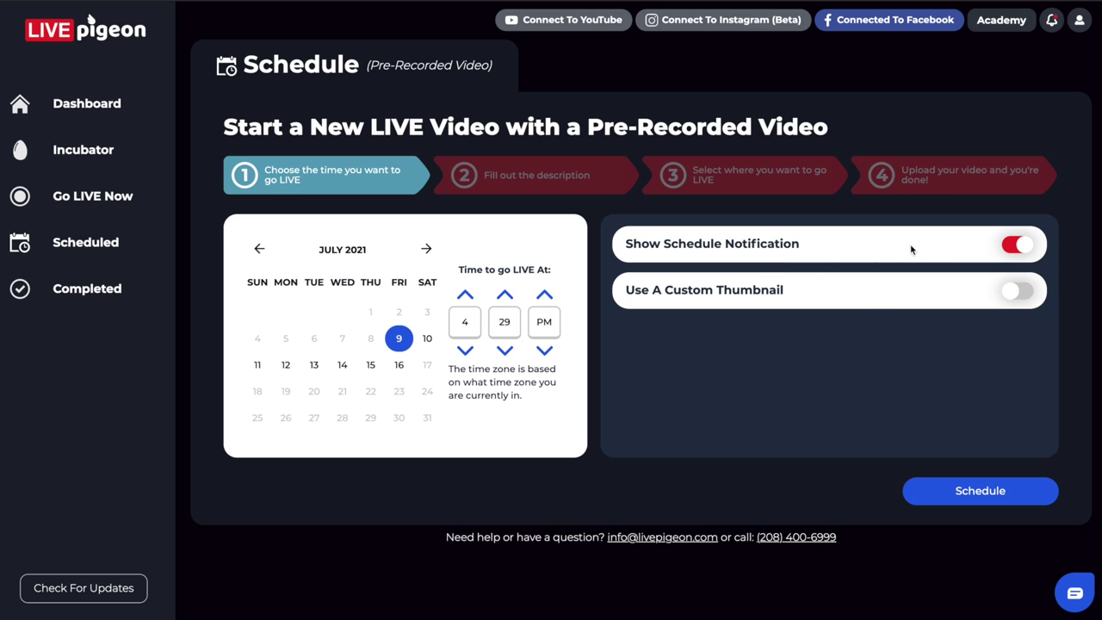
{"action": "mouse_move", "coordinate": [908, 366]}
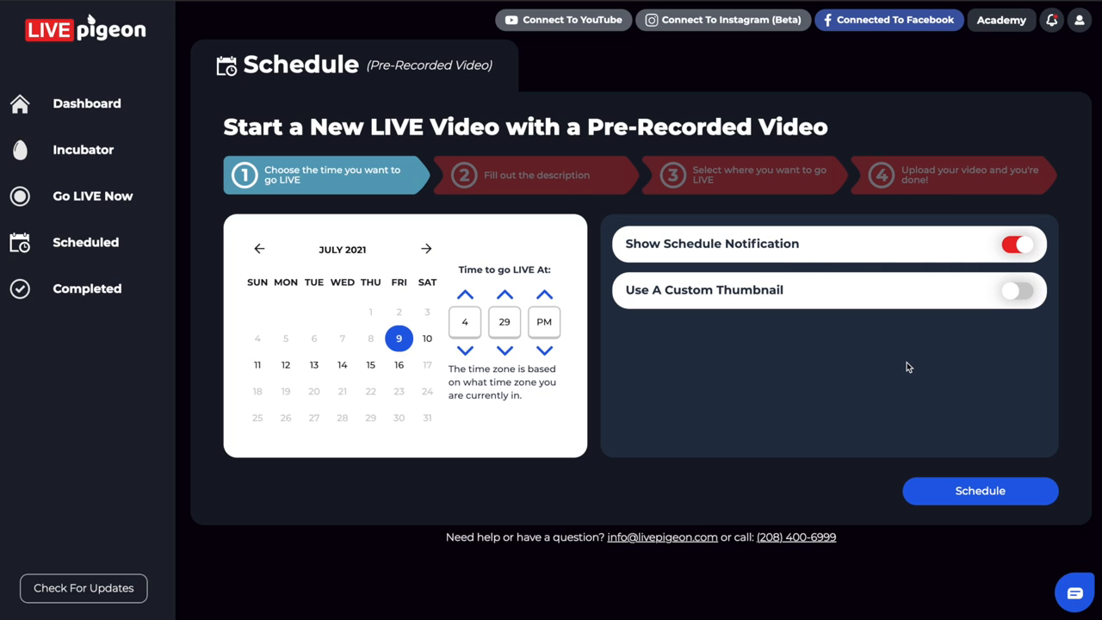
{"action": "mouse_move", "coordinate": [904, 369]}
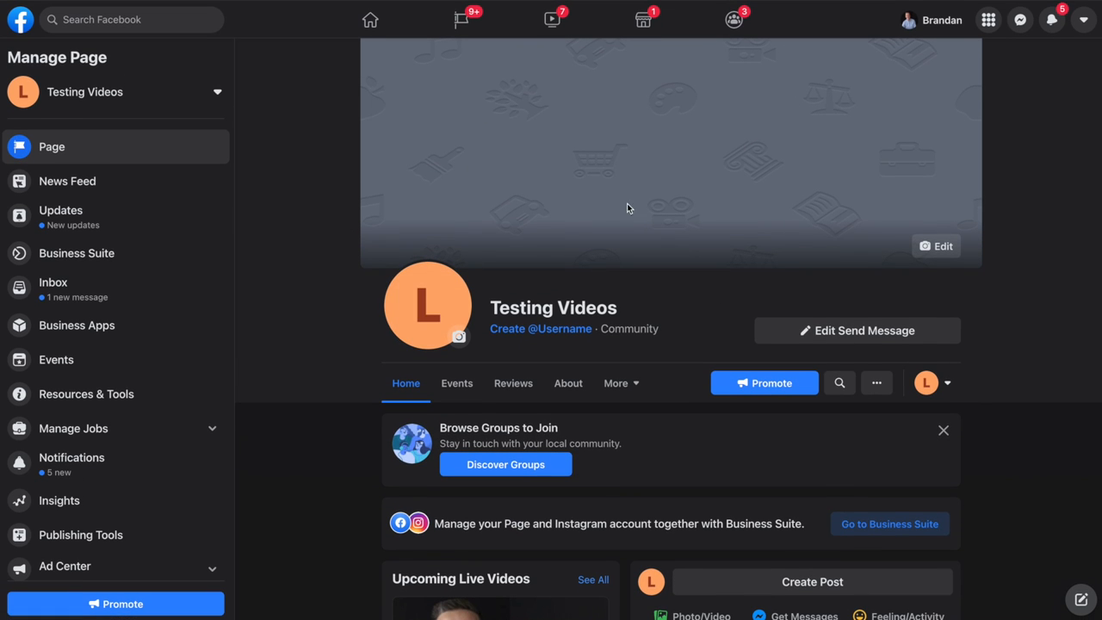
{"action": "mouse_move", "coordinate": [497, 312]}
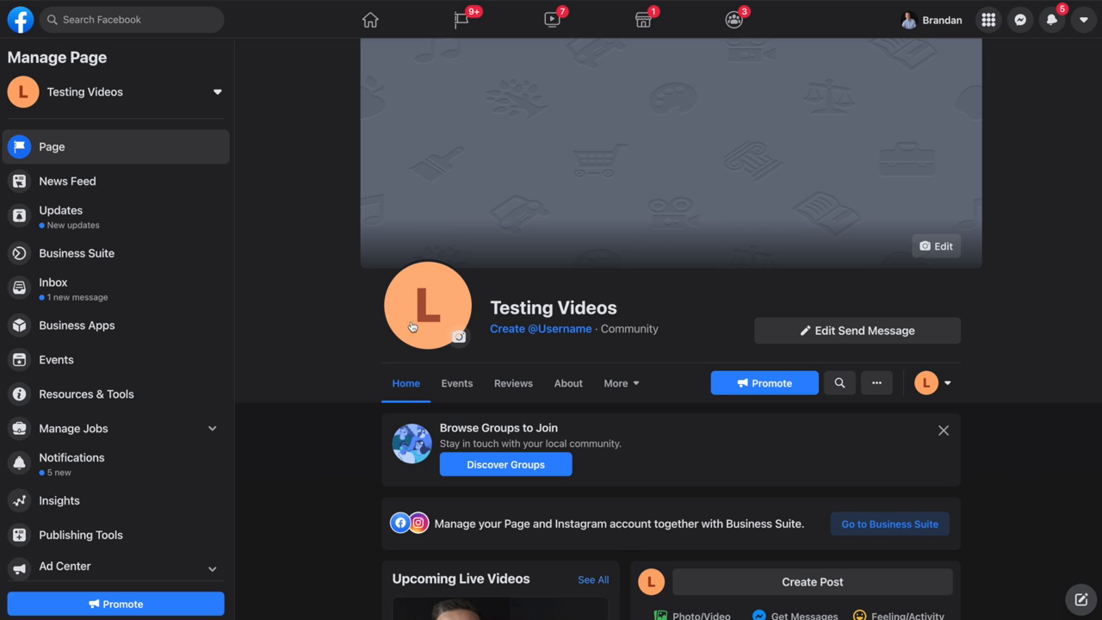
{"action": "mouse_move", "coordinate": [306, 359]}
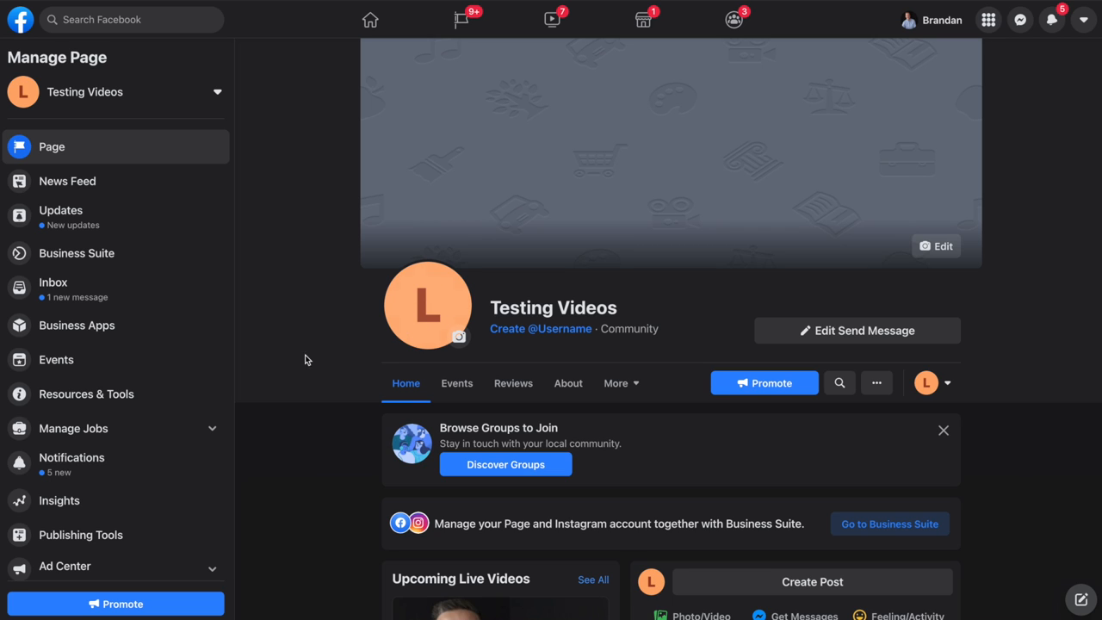
- Scroll the Testing Videos page down to the Upcoming Live Videos and the planned-live post
{"action": "scroll", "scroll_direction": "down", "scroll_amount": 3}
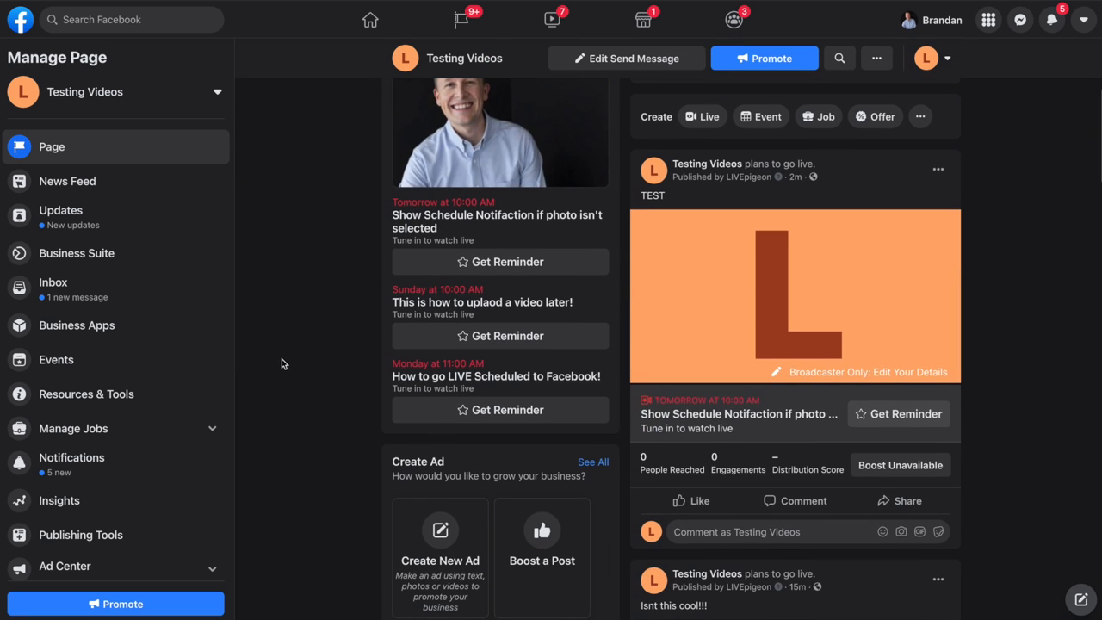
{"action": "mouse_move", "coordinate": [872, 308]}
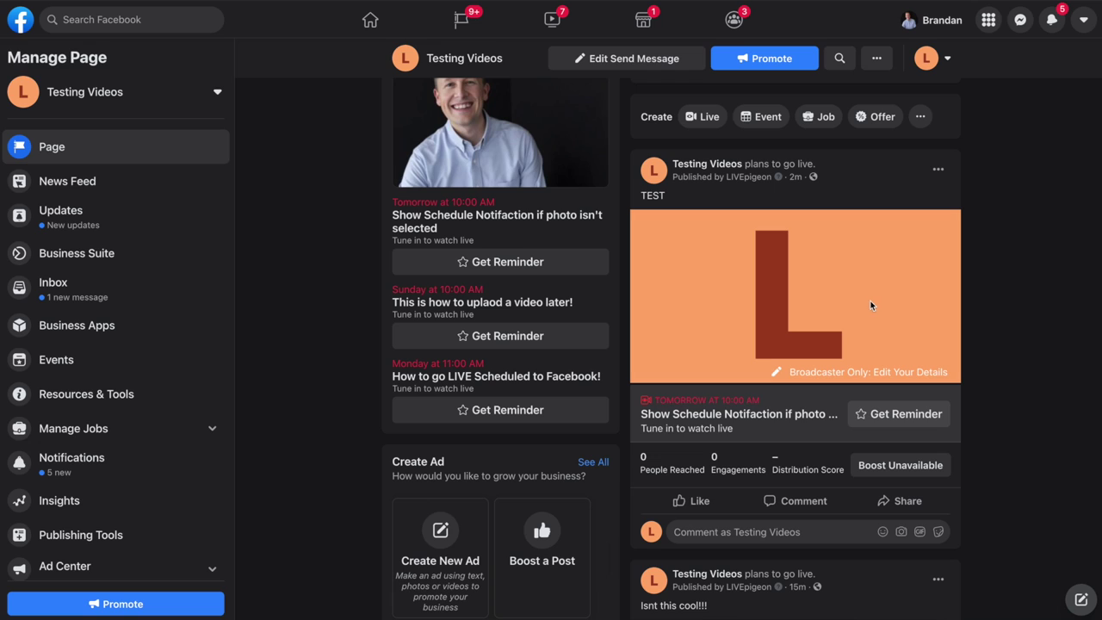
{"action": "mouse_move", "coordinate": [868, 304]}
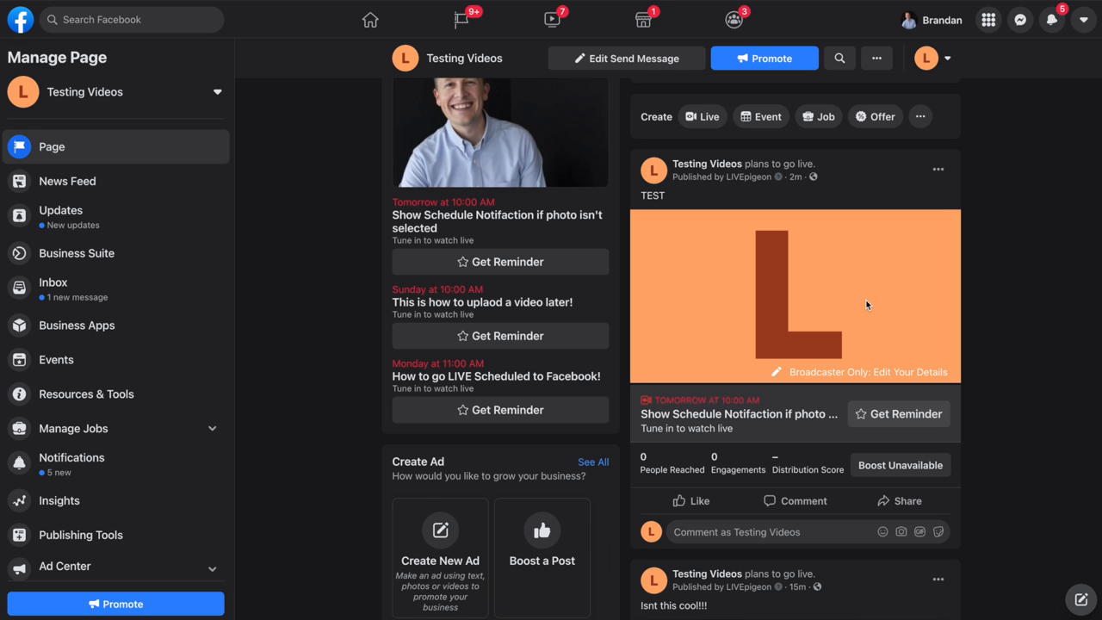
{"action": "mouse_move", "coordinate": [617, 334]}
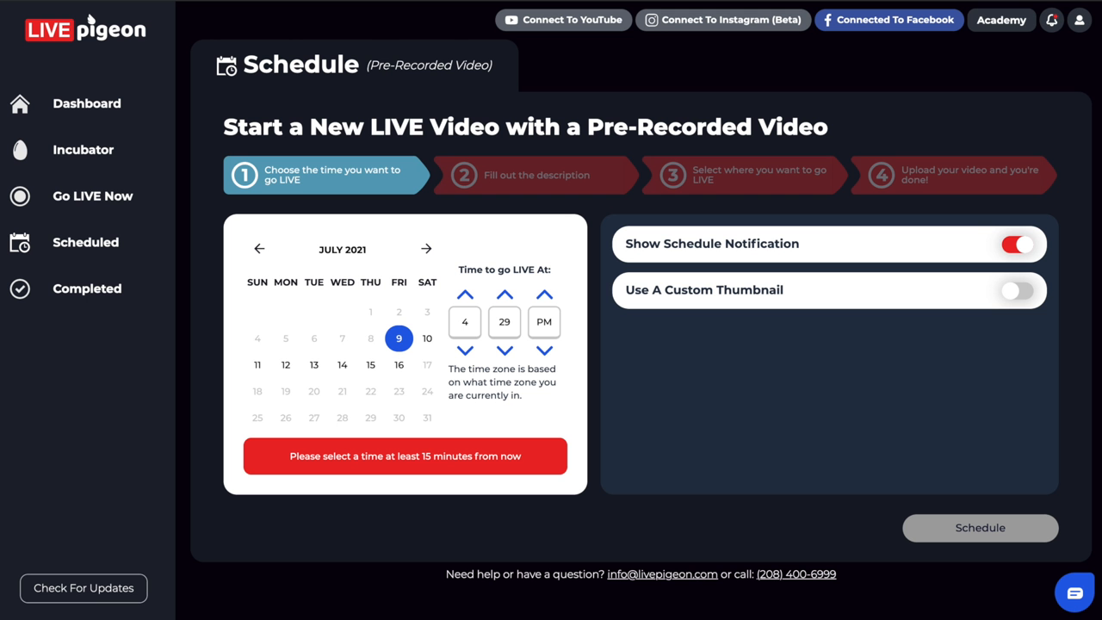
{"action": "mouse_move", "coordinate": [1019, 245]}
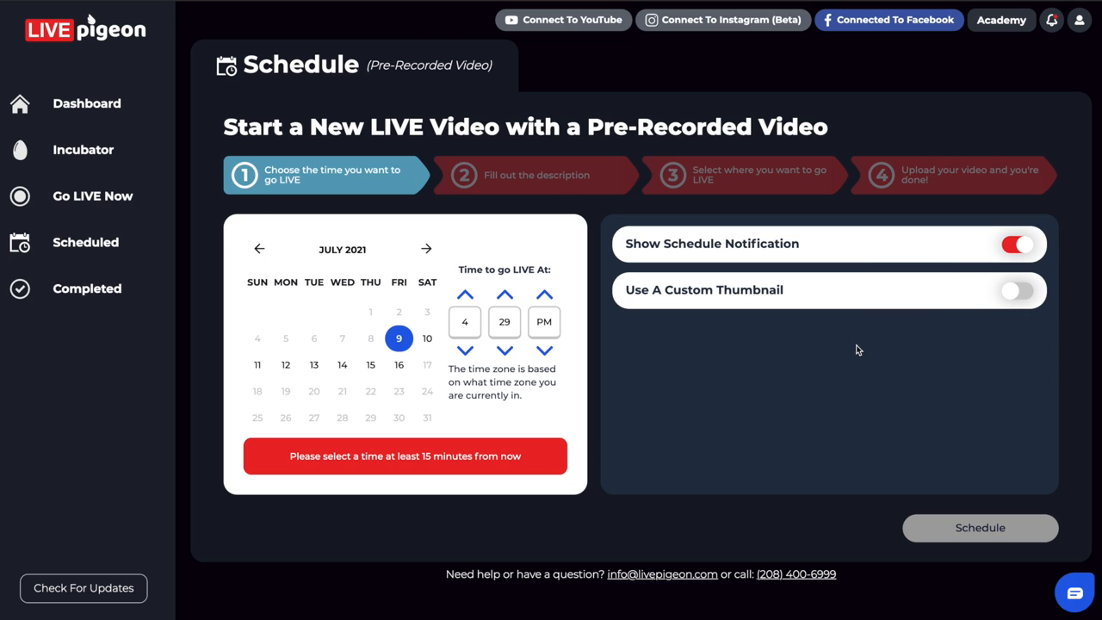
{"action": "mouse_move", "coordinate": [955, 307]}
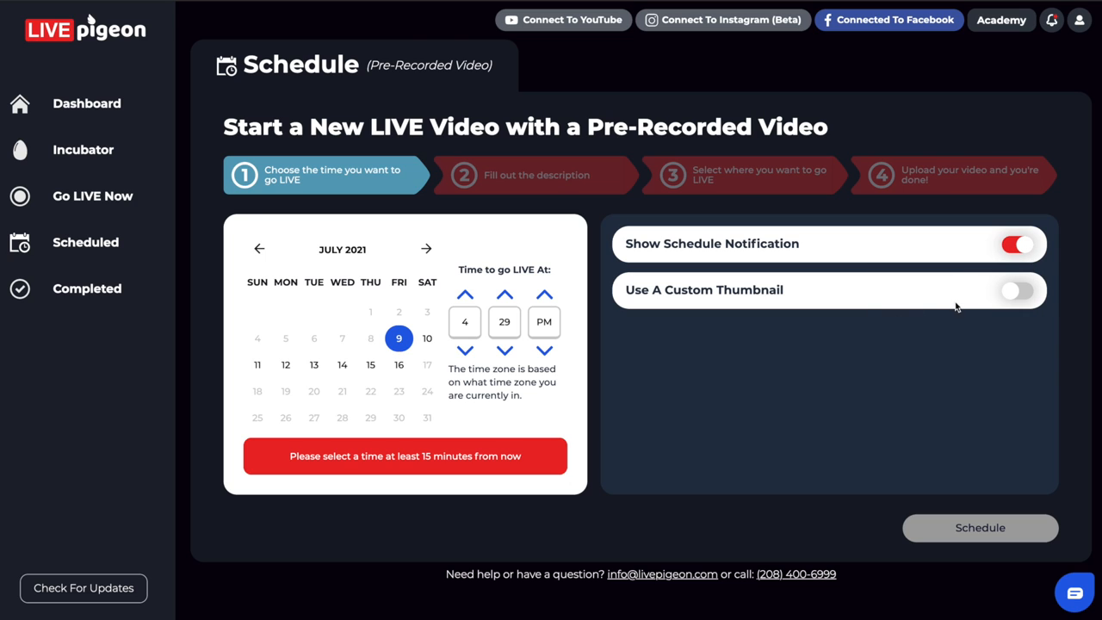
- Switch on 'Use A Custom Thumbnail' to reveal the Choose thumbnail area
{"action": "left_click", "coordinate": [1017, 290]}
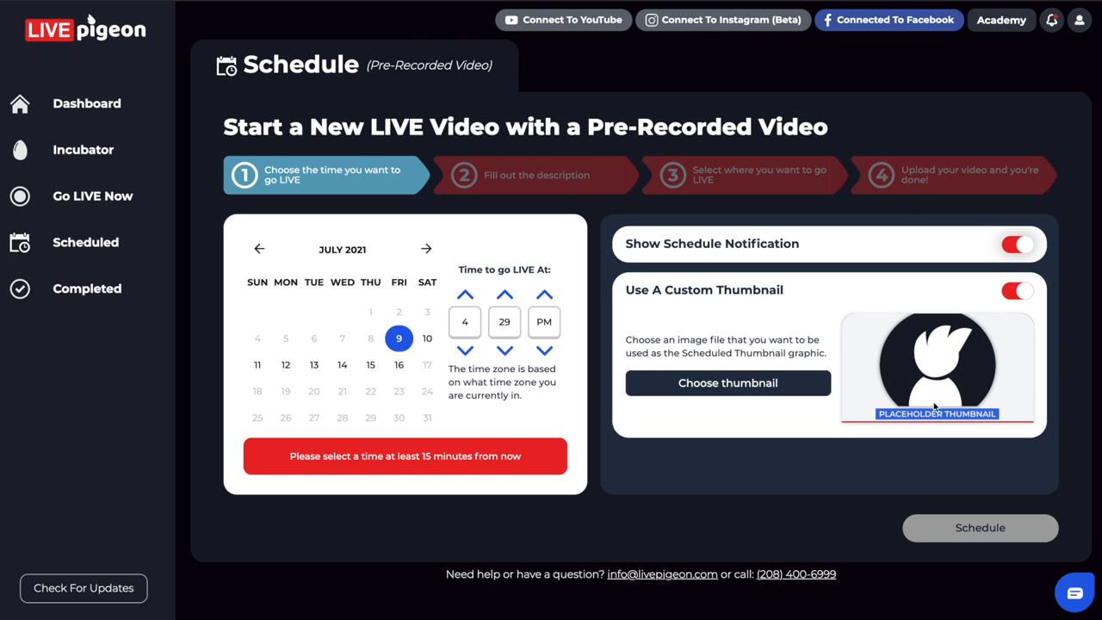
{"action": "mouse_move", "coordinate": [932, 398]}
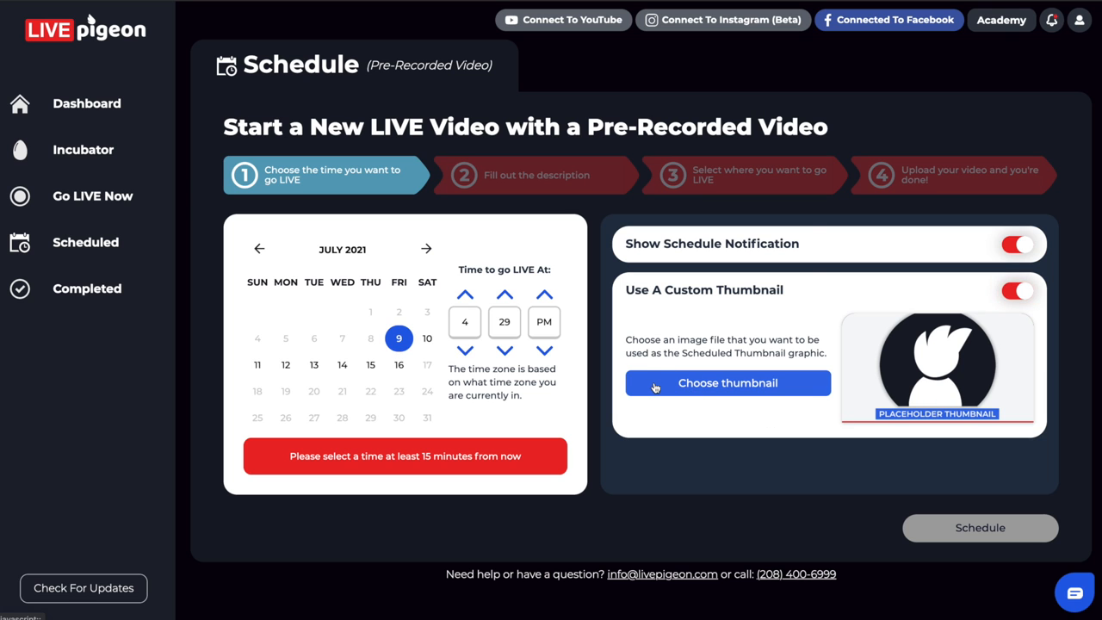
- Load the portrait .jpg from the team photos folder as the custom thumbnail
{"action": "left_click", "coordinate": [728, 382]}
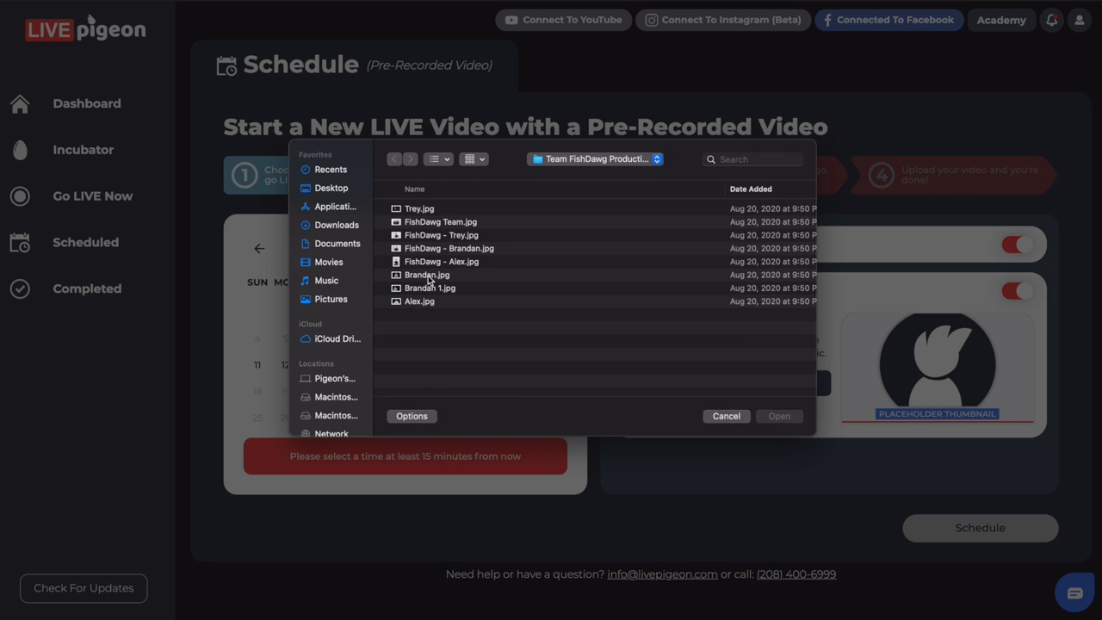
{"action": "left_click", "coordinate": [427, 275]}
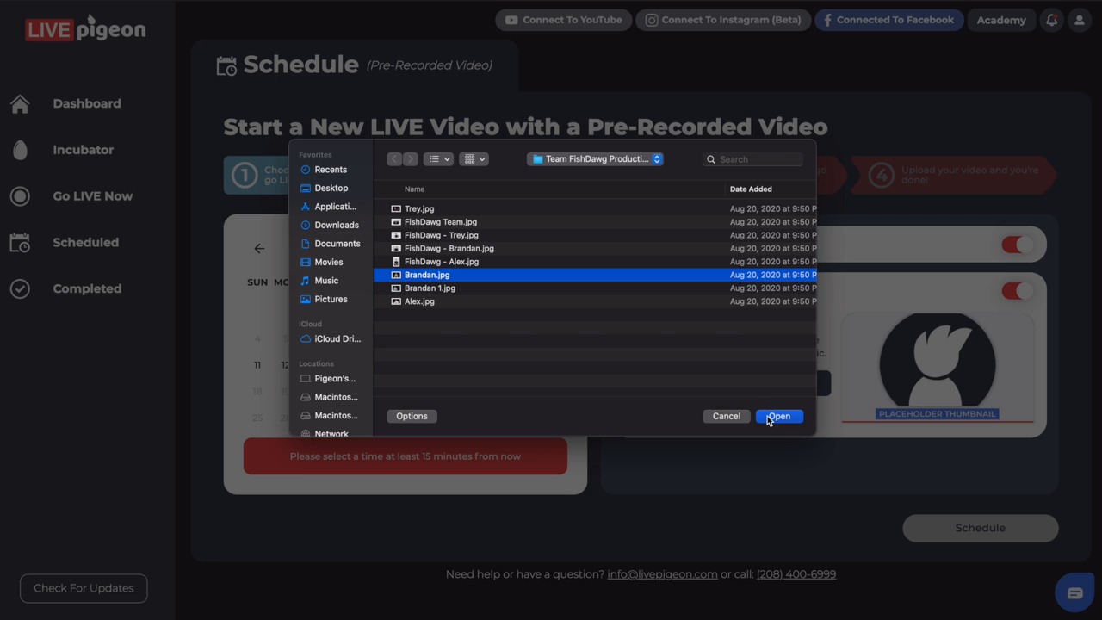
{"action": "left_click", "coordinate": [777, 416]}
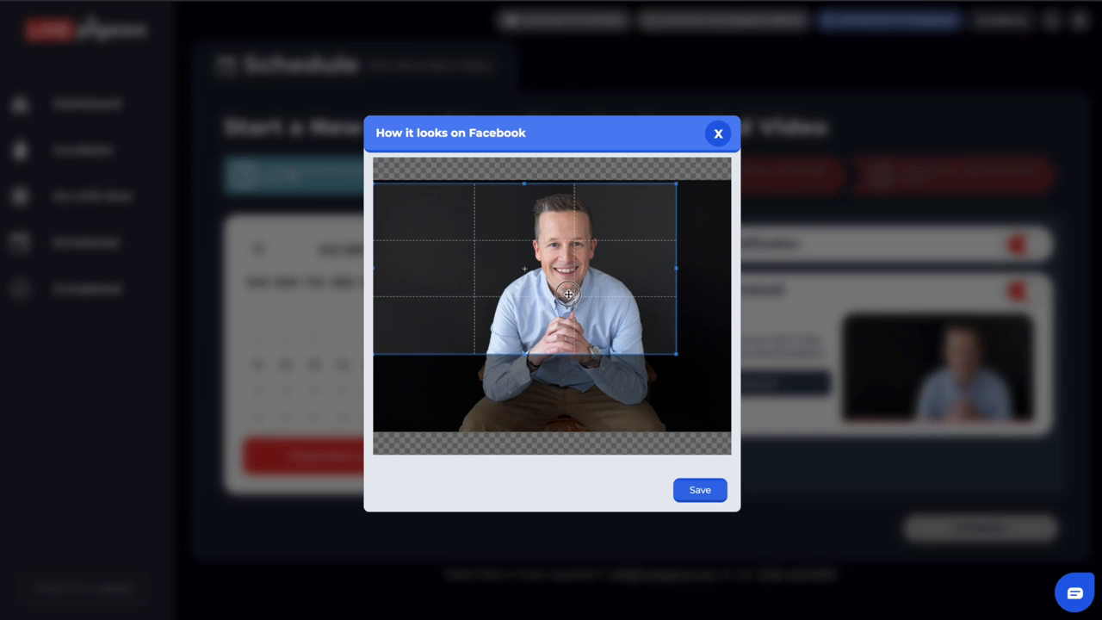
- Tighten the crop frame around the person's head and shoulders and save the thumbnail
{"action": "left_click_drag", "start_coordinate": [568, 294], "coordinate": [613, 298]}
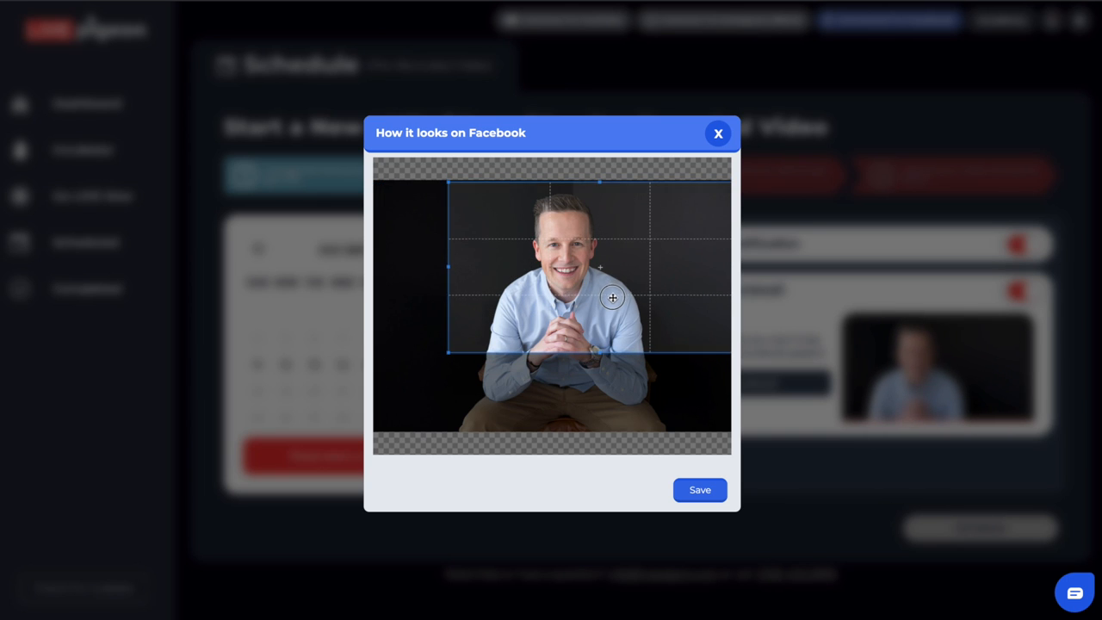
{"action": "left_click_drag", "start_coordinate": [611, 297], "coordinate": [460, 351]}
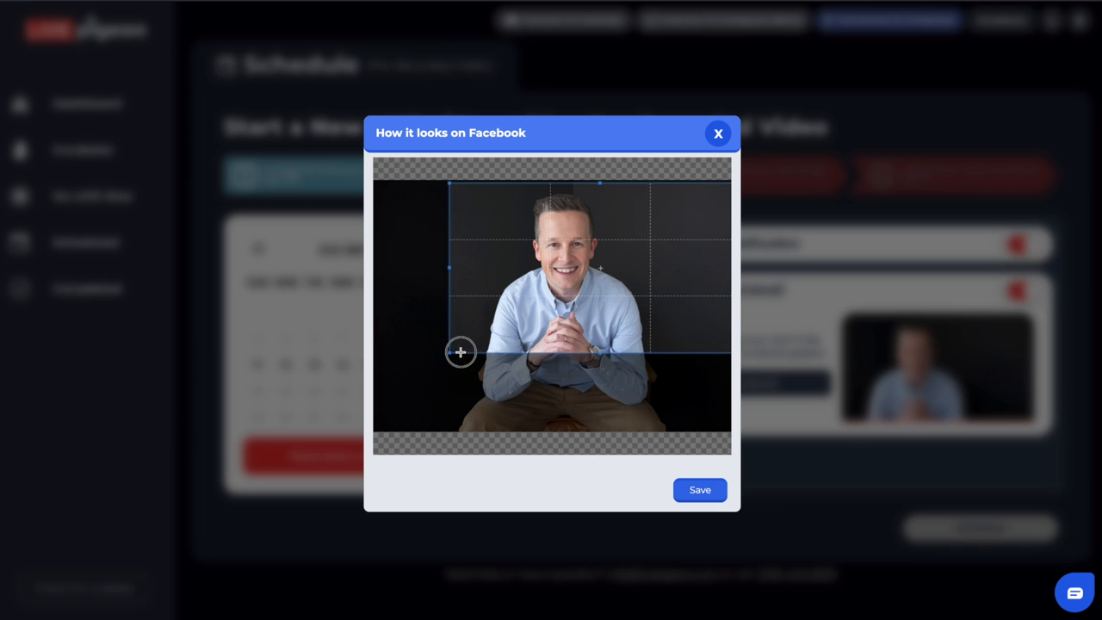
{"action": "left_click_drag", "start_coordinate": [461, 352], "coordinate": [608, 294]}
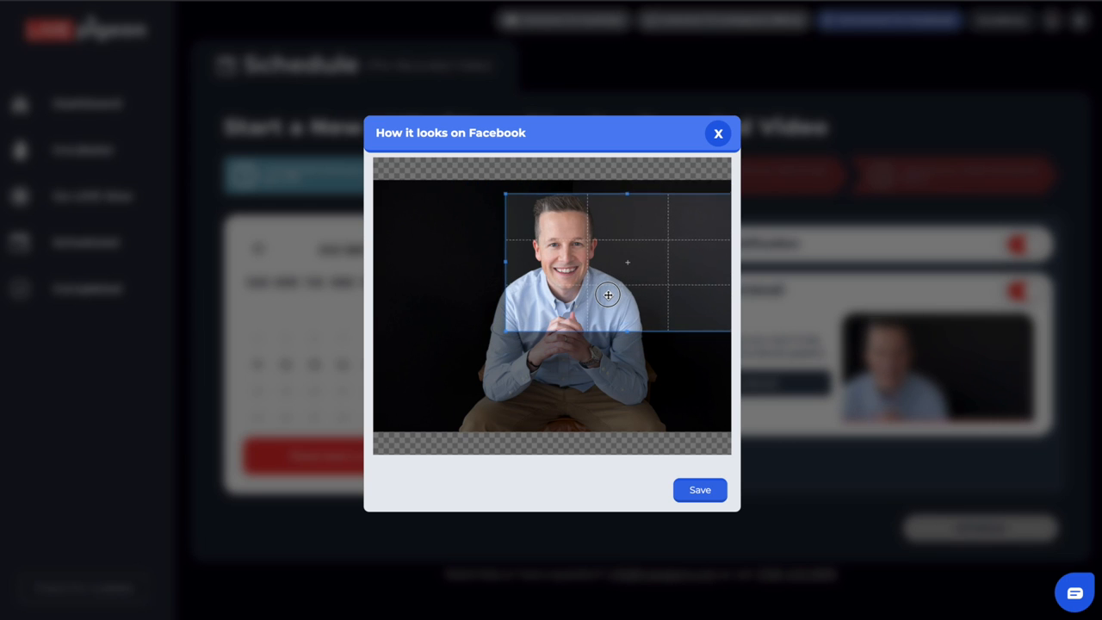
{"action": "left_click_drag", "start_coordinate": [607, 295], "coordinate": [677, 443]}
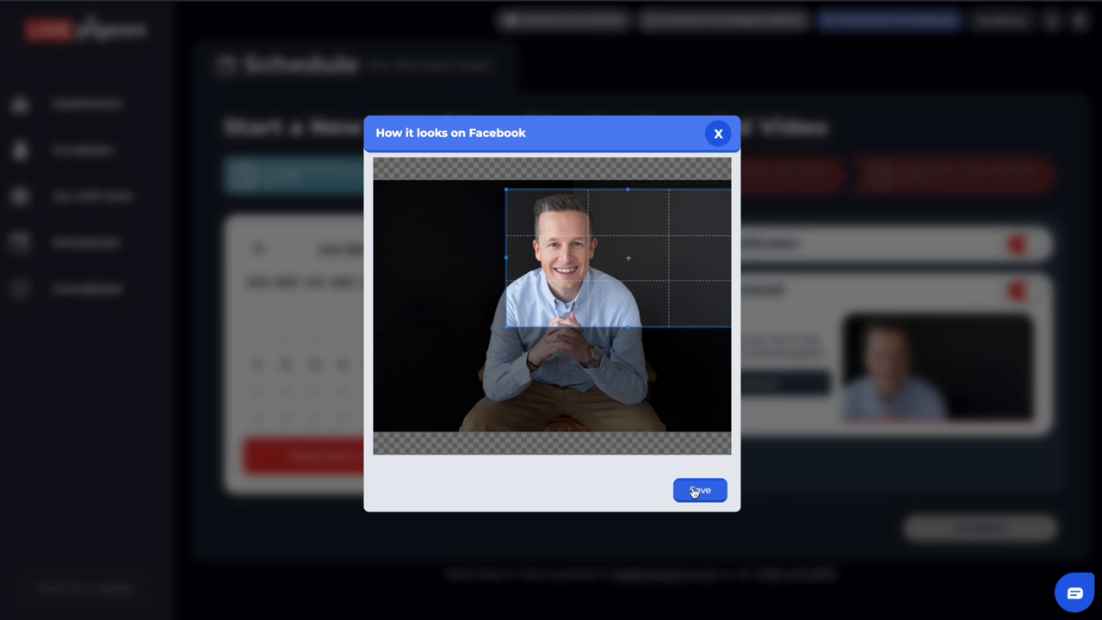
{"action": "left_click", "coordinate": [699, 490]}
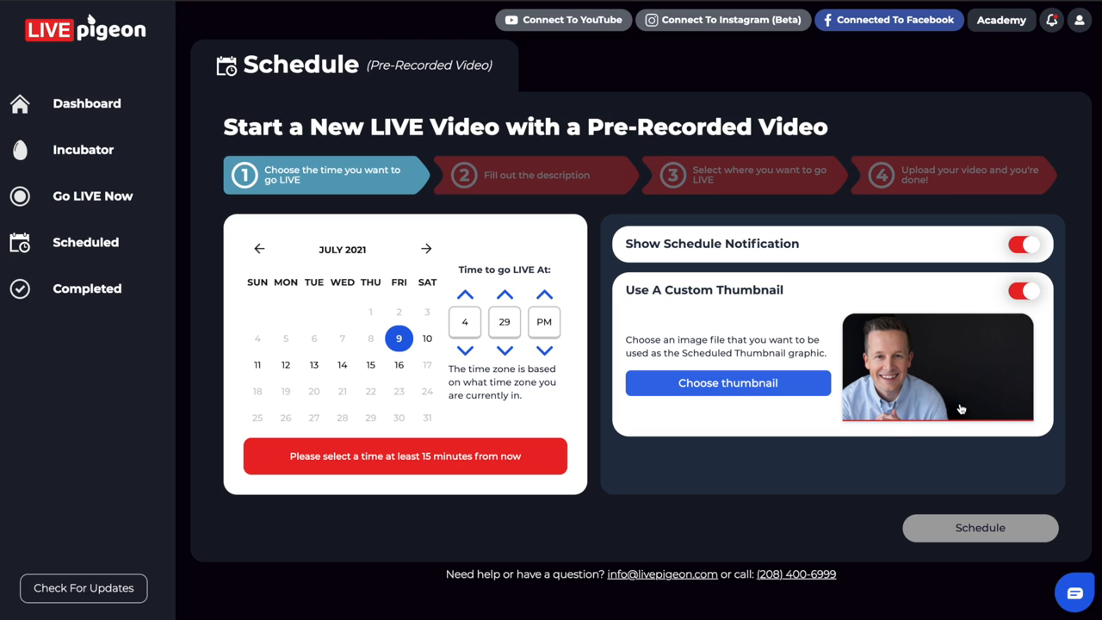
{"action": "mouse_move", "coordinate": [551, 80]}
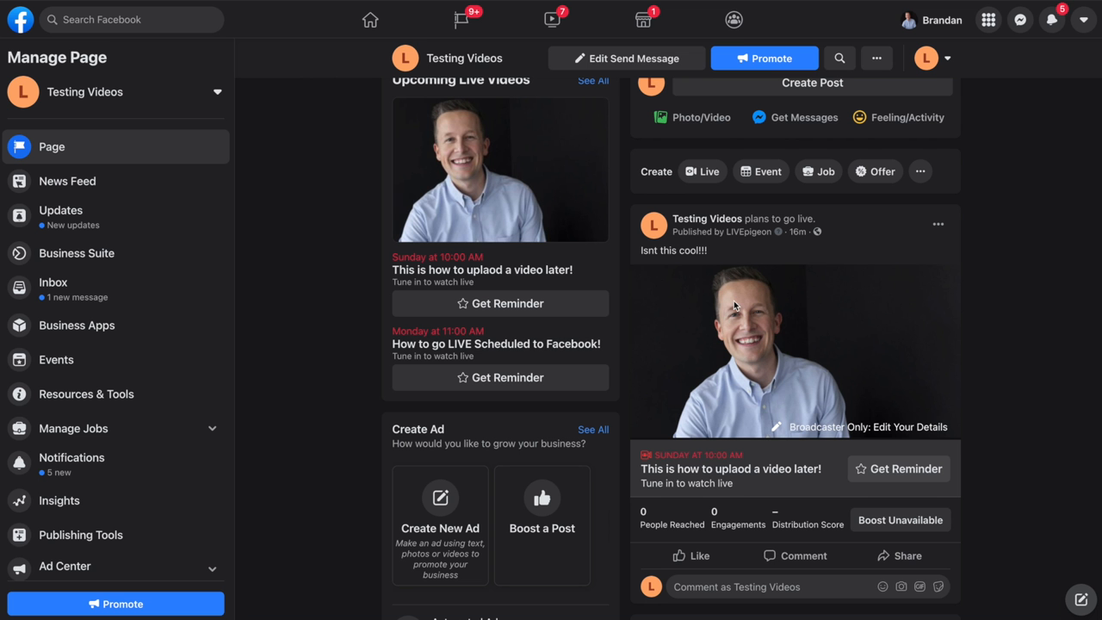
{"action": "mouse_move", "coordinate": [778, 380]}
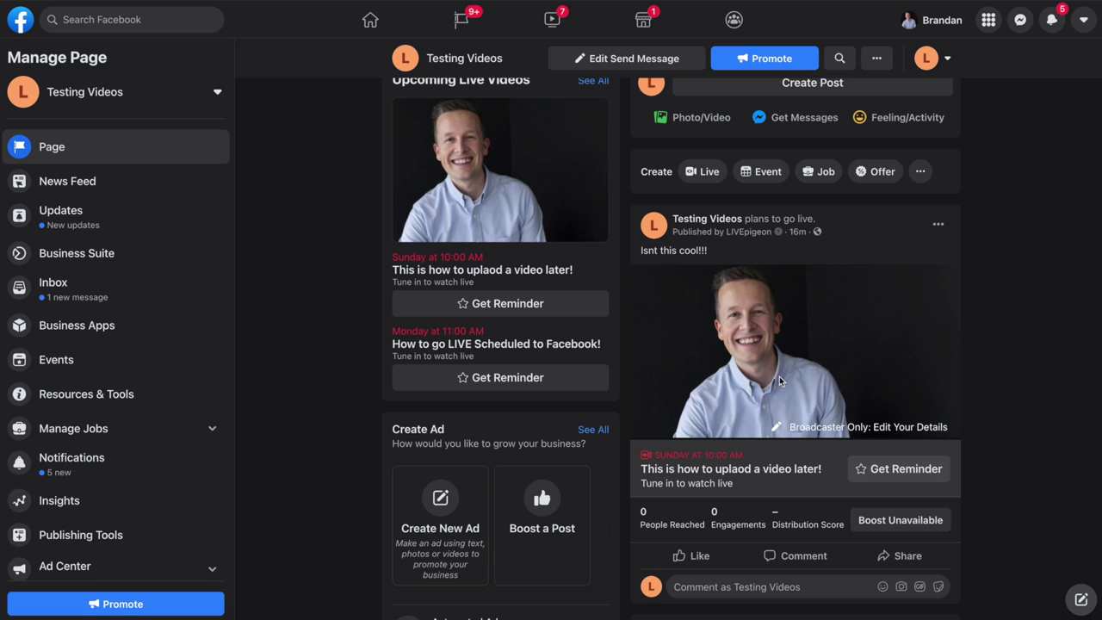
{"action": "mouse_move", "coordinate": [987, 367]}
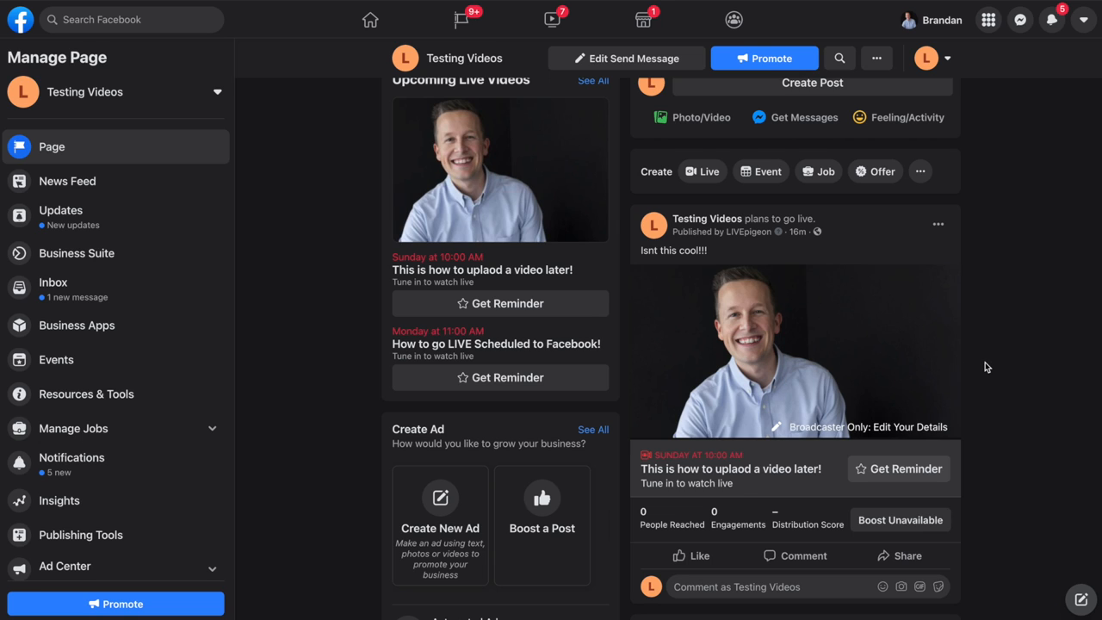
{"action": "mouse_move", "coordinate": [721, 372]}
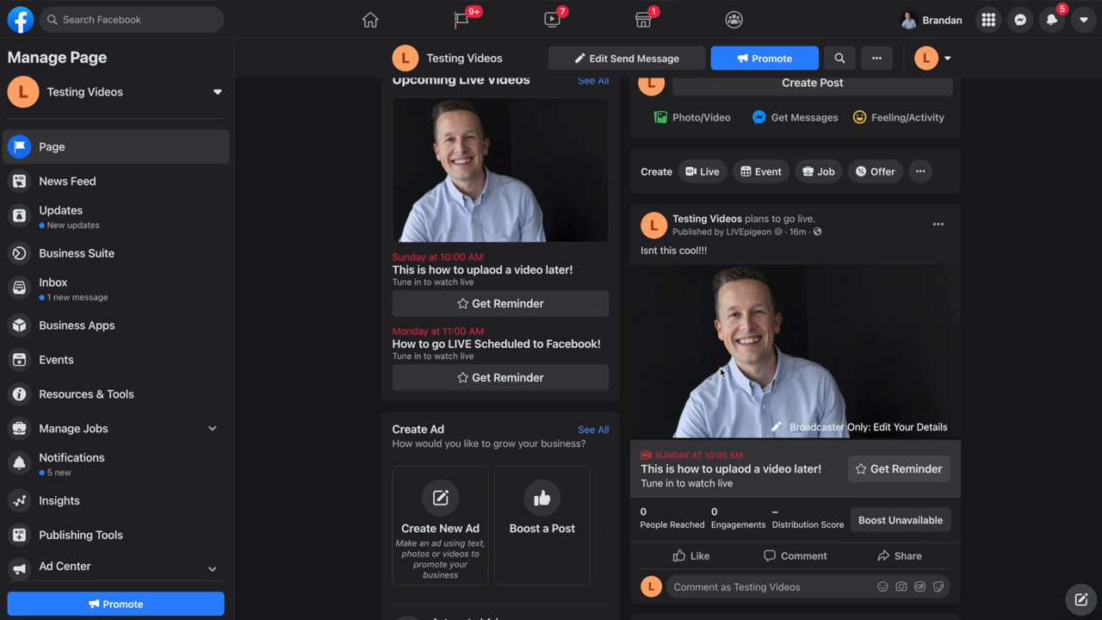
{"action": "mouse_move", "coordinate": [705, 371]}
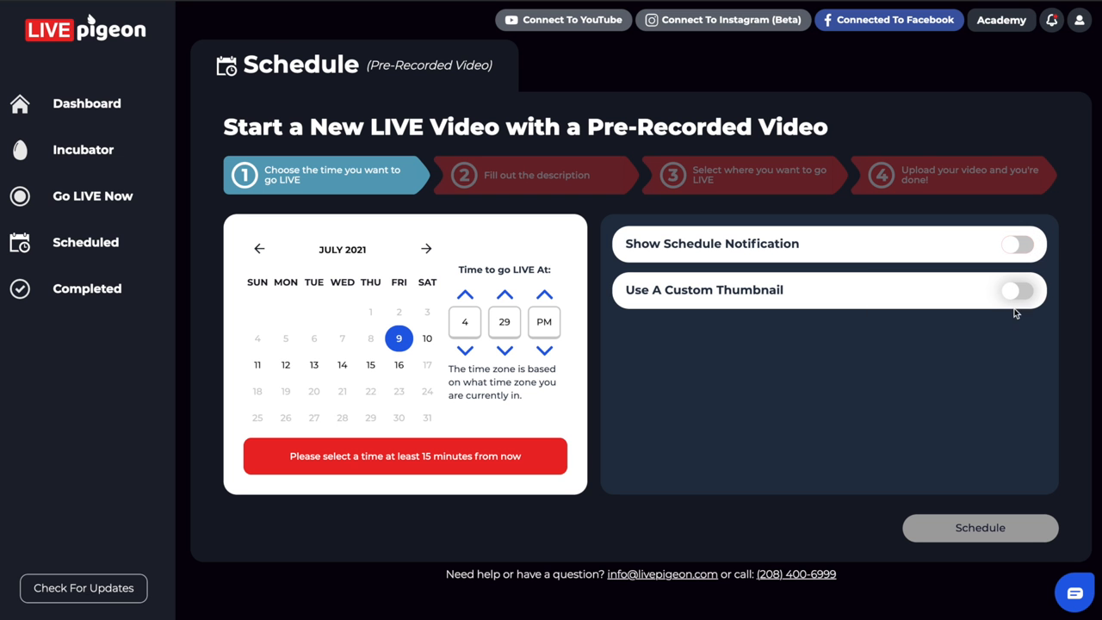
{"action": "mouse_move", "coordinate": [964, 343]}
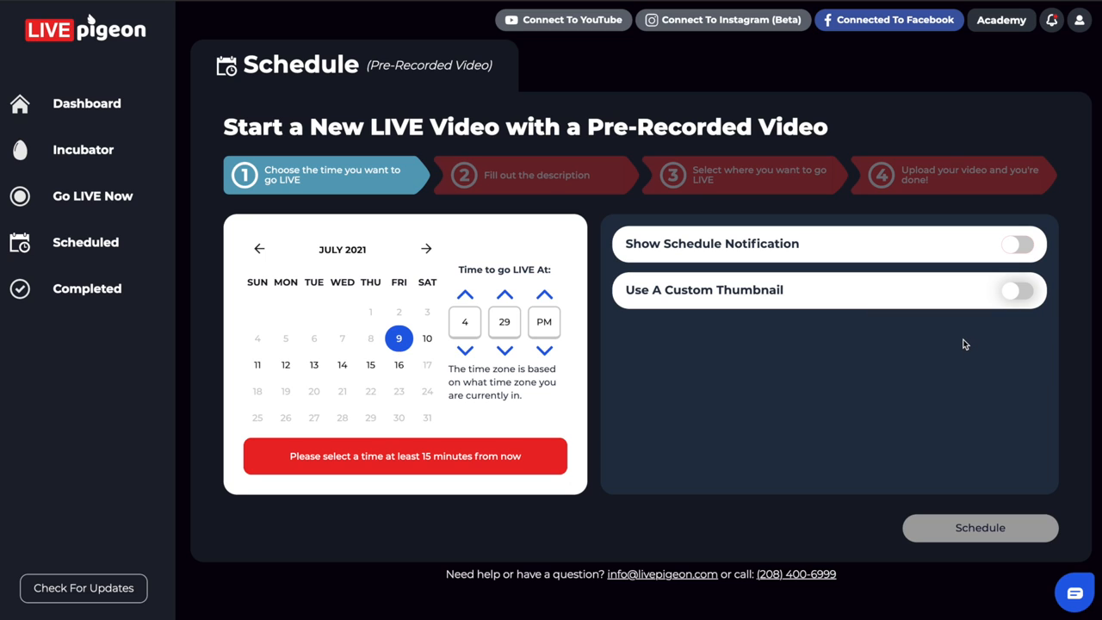
{"action": "mouse_move", "coordinate": [936, 330]}
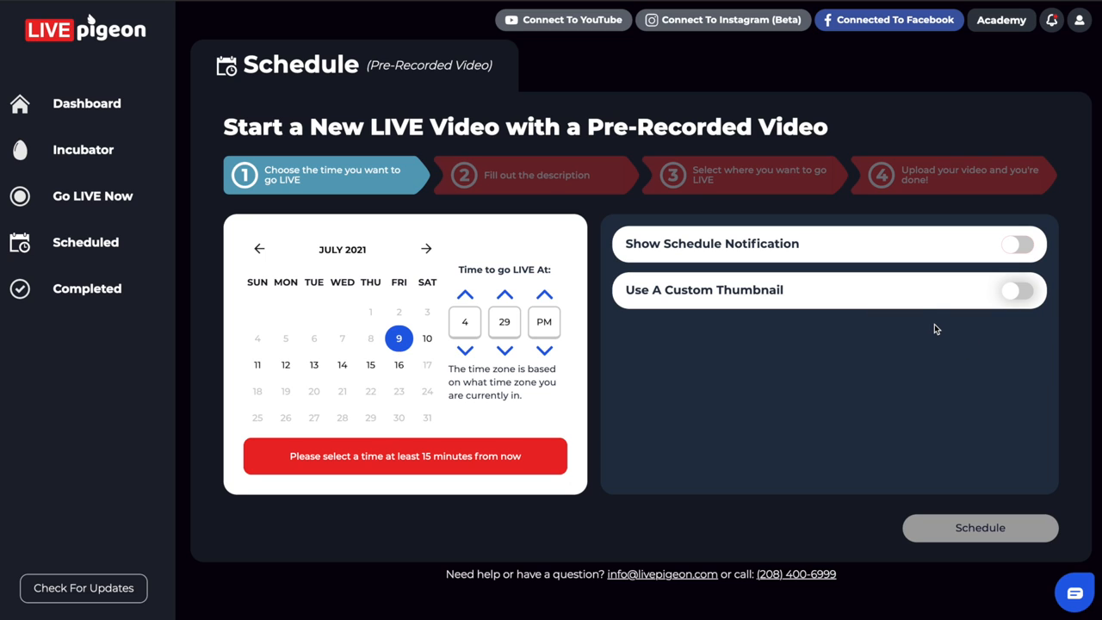
{"action": "mouse_move", "coordinate": [927, 356]}
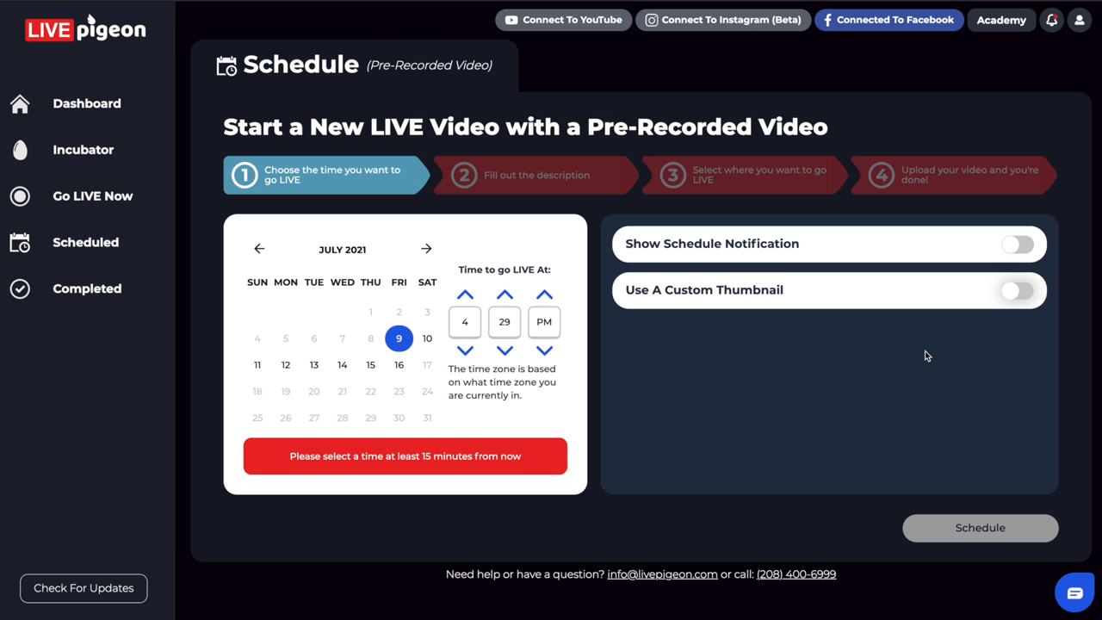
{"action": "mouse_move", "coordinate": [614, 315]}
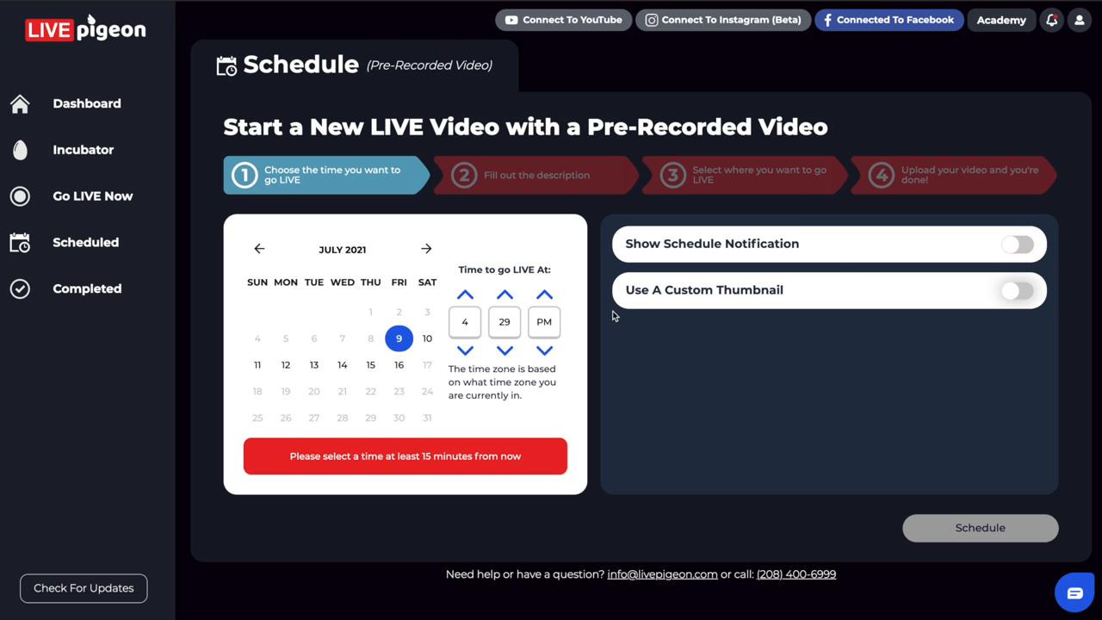
{"action": "mouse_move", "coordinate": [387, 359]}
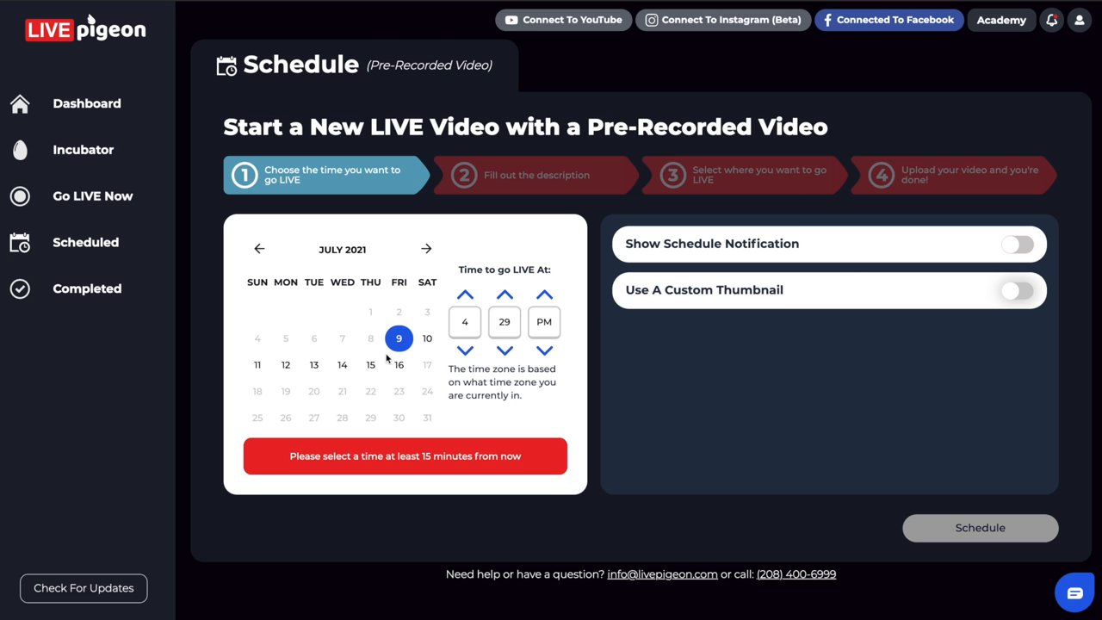
{"action": "mouse_move", "coordinate": [399, 366]}
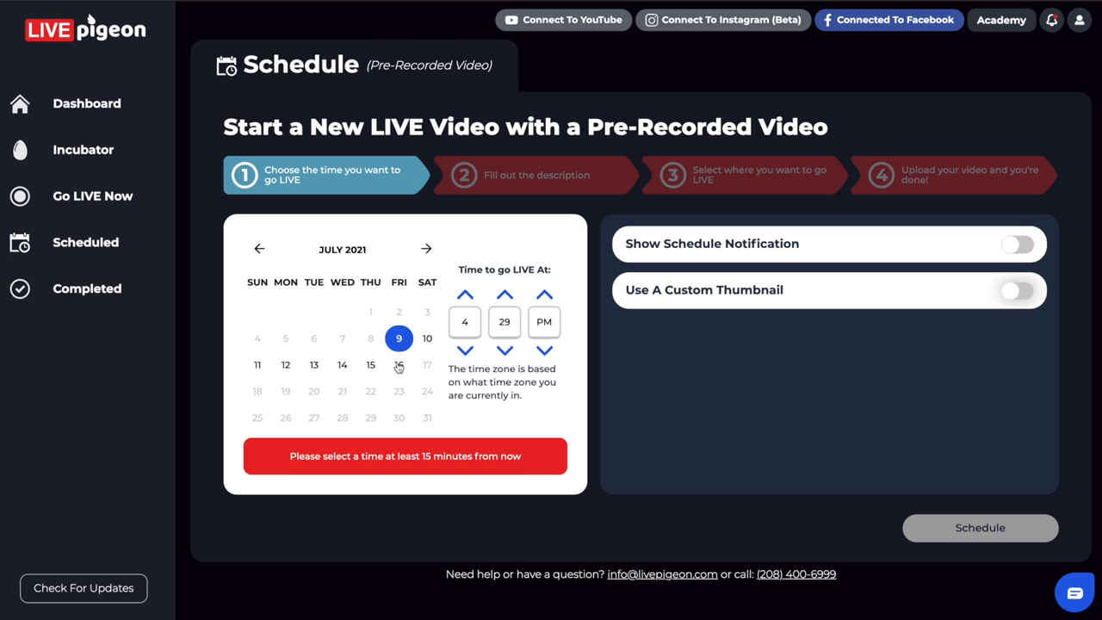
{"action": "mouse_move", "coordinate": [428, 377]}
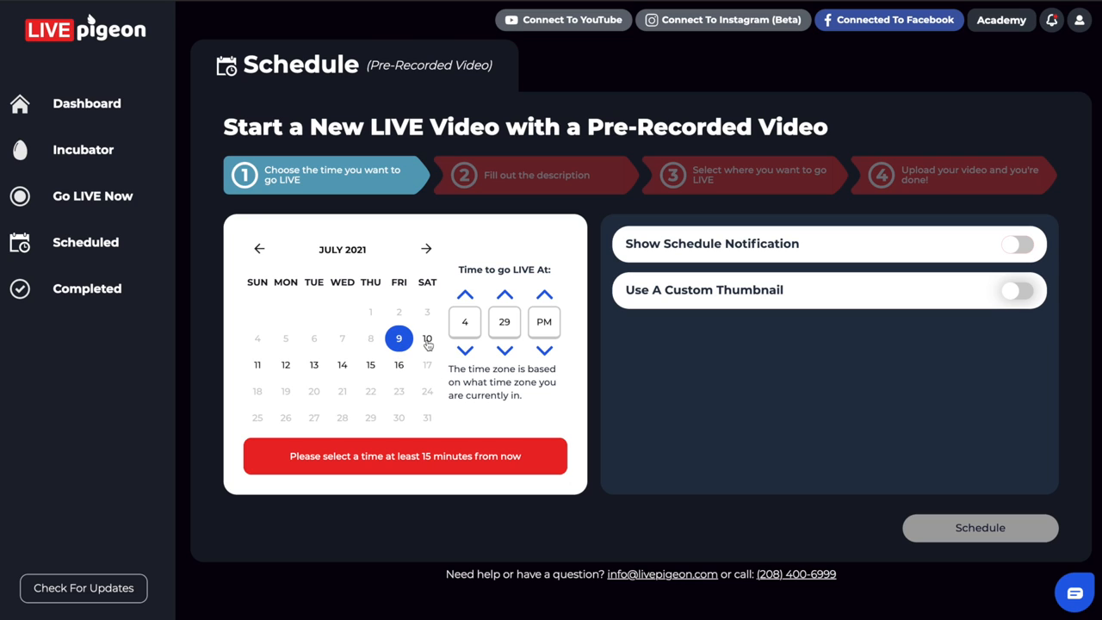
{"action": "mouse_move", "coordinate": [398, 374]}
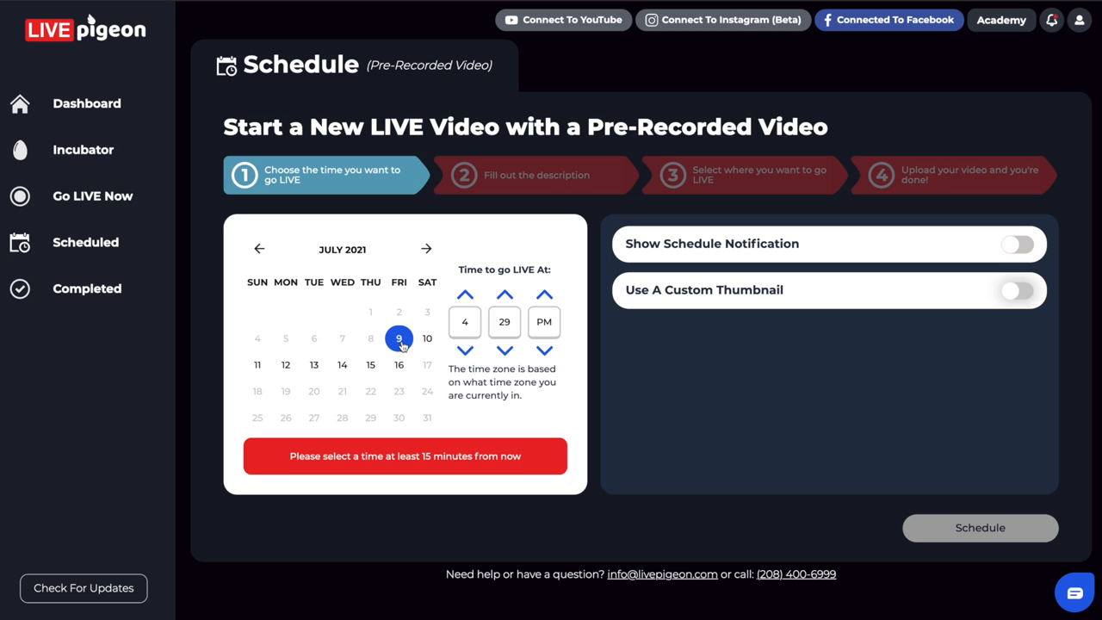
- Pick July 13 then July 12 as the go-live date, trying the schedule notification and leaving it off
{"action": "left_click", "coordinate": [314, 365]}
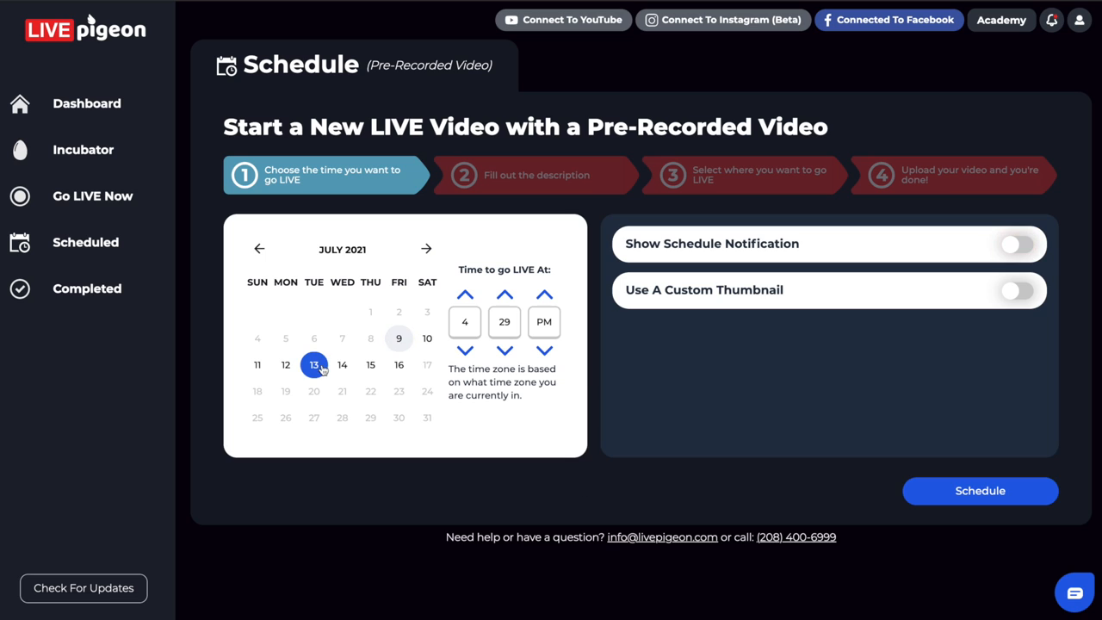
{"action": "mouse_move", "coordinate": [386, 351]}
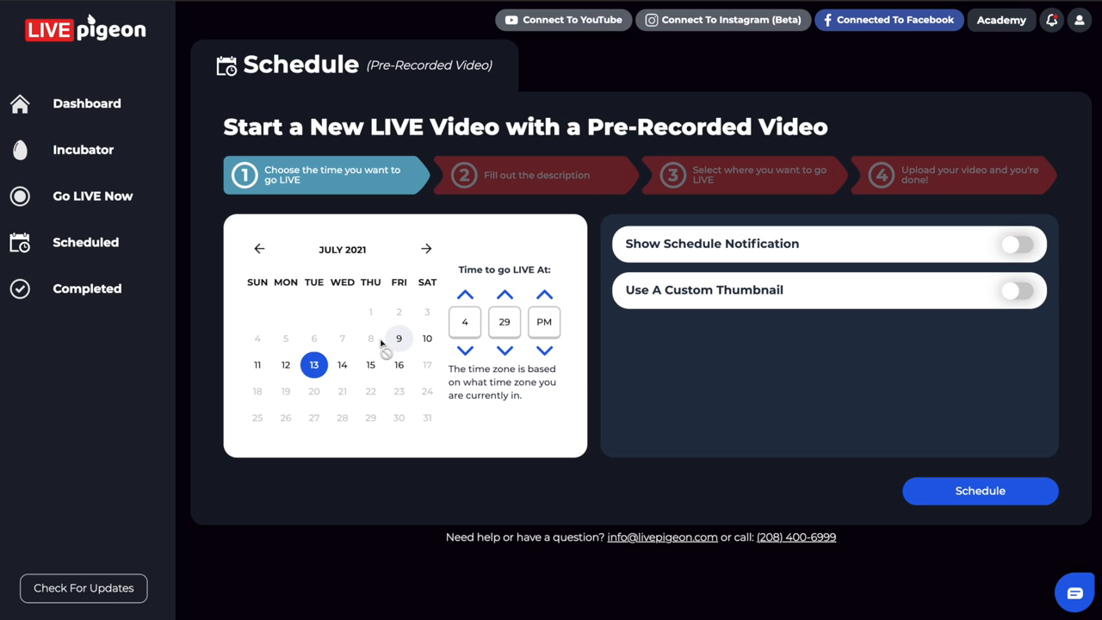
{"action": "mouse_move", "coordinate": [286, 364]}
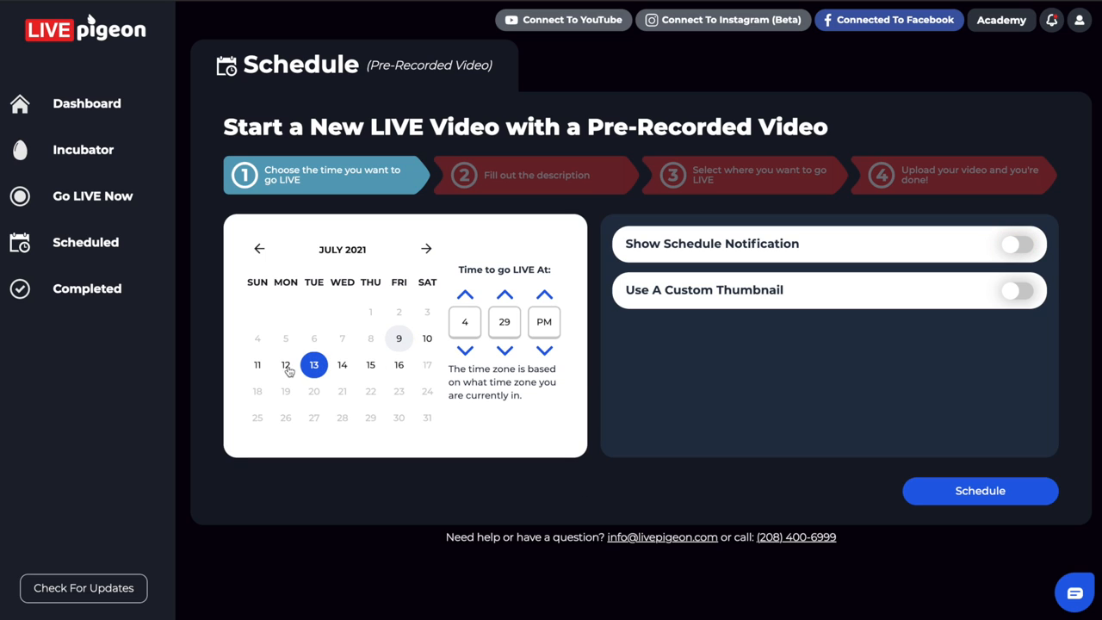
{"action": "left_click", "coordinate": [286, 364]}
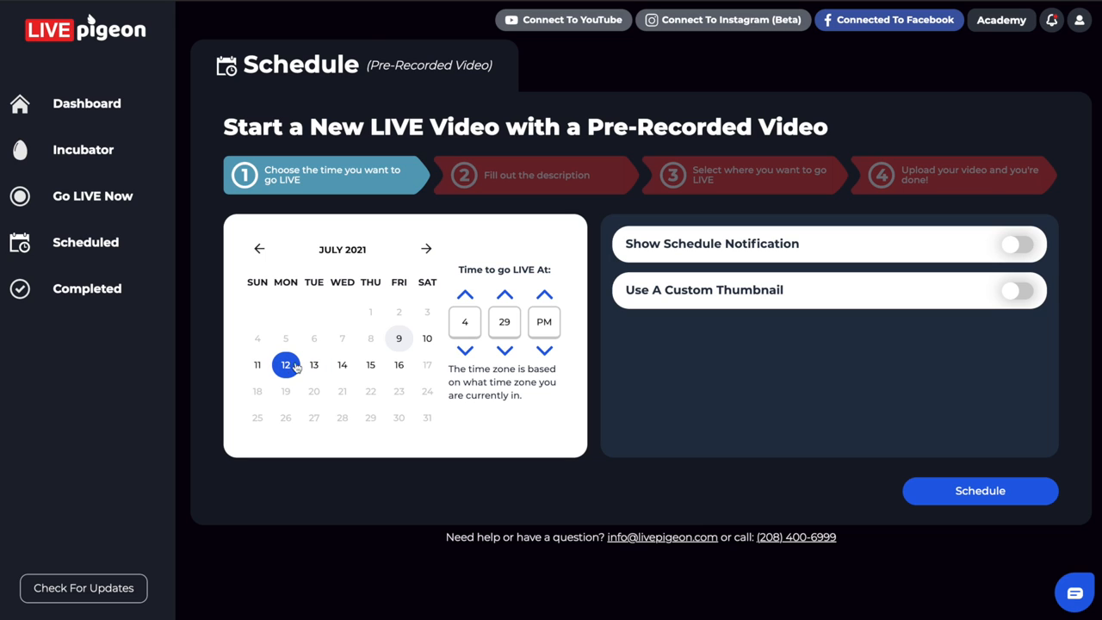
{"action": "mouse_move", "coordinate": [368, 363]}
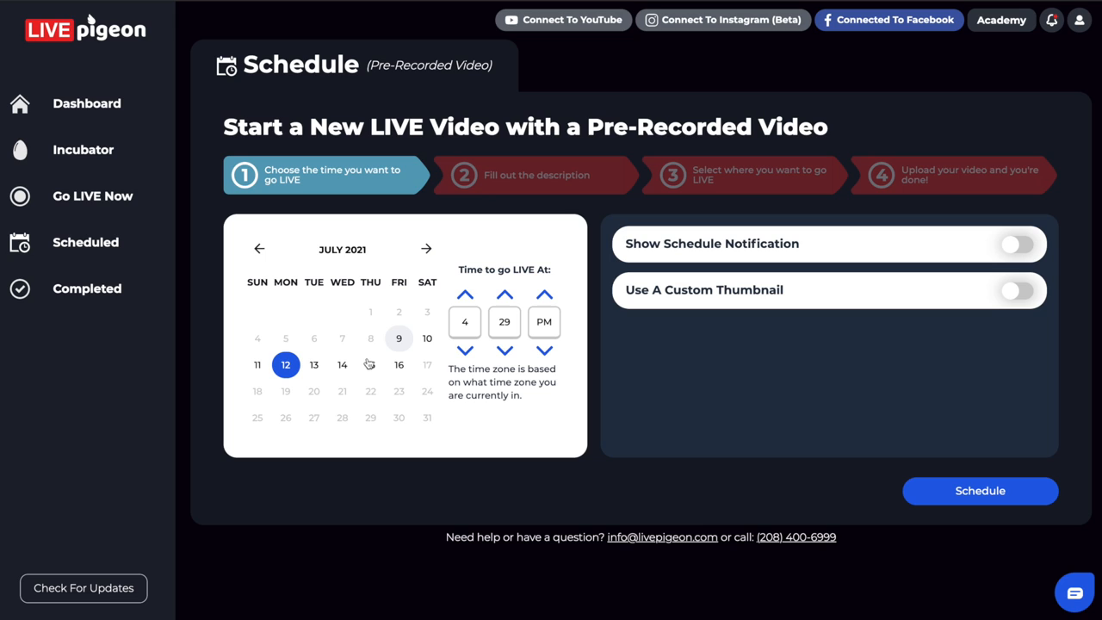
{"action": "mouse_move", "coordinate": [319, 368]}
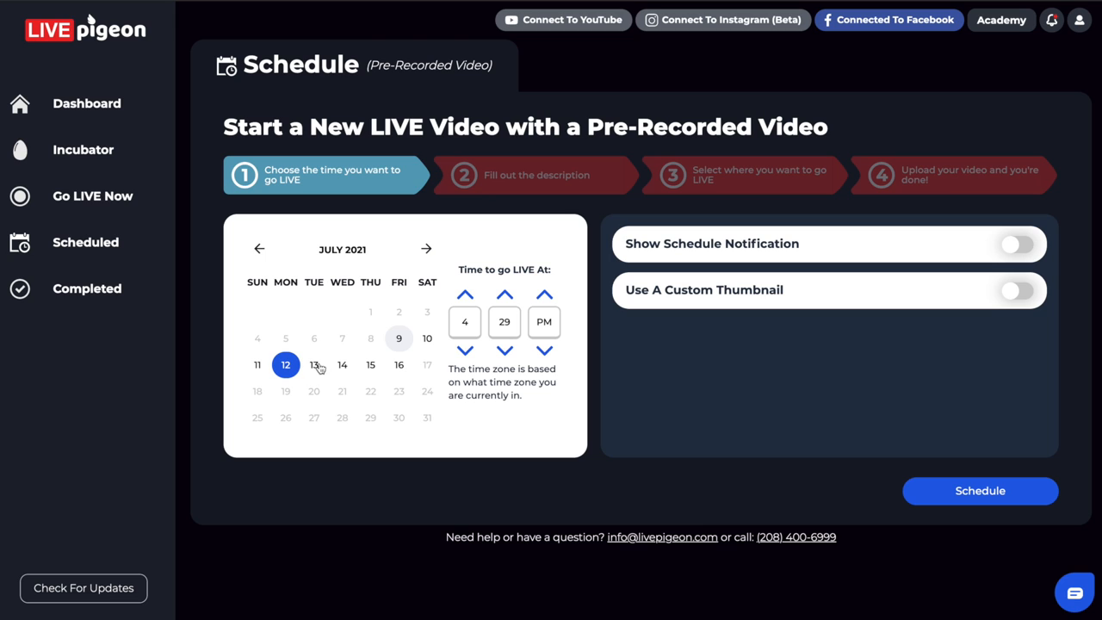
{"action": "mouse_move", "coordinate": [724, 239]}
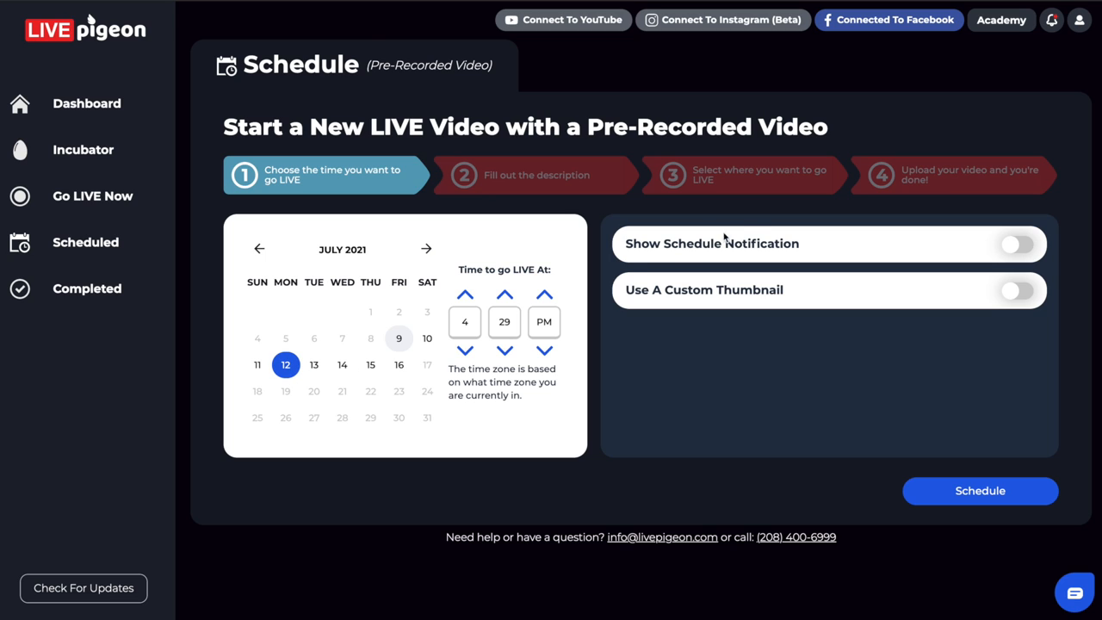
{"action": "mouse_move", "coordinate": [766, 243]}
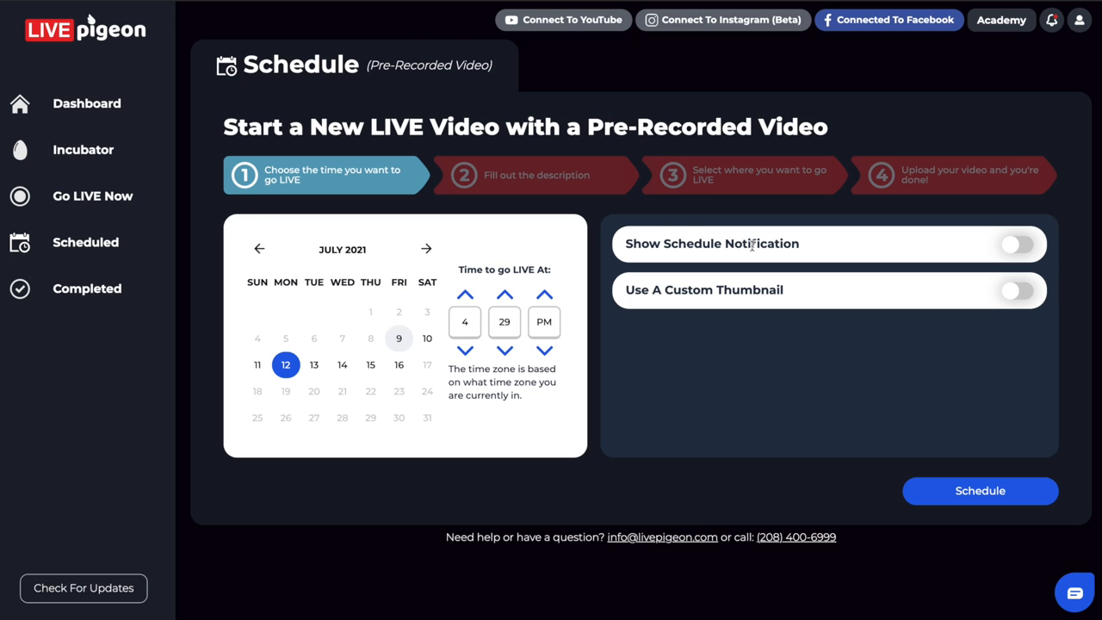
{"action": "mouse_move", "coordinate": [733, 250]}
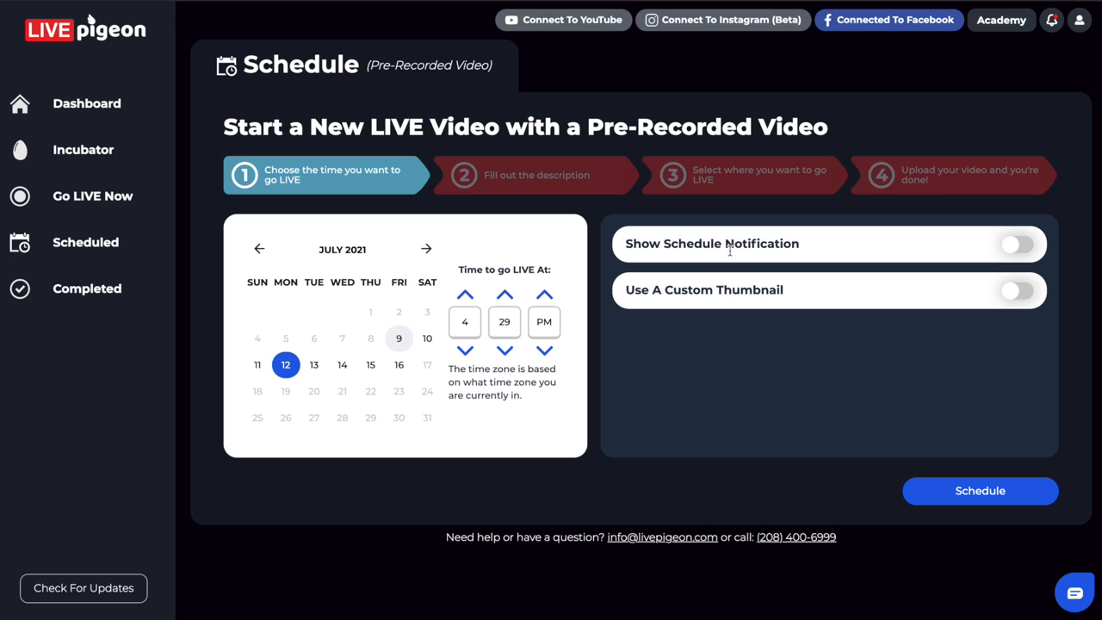
{"action": "mouse_move", "coordinate": [277, 370]}
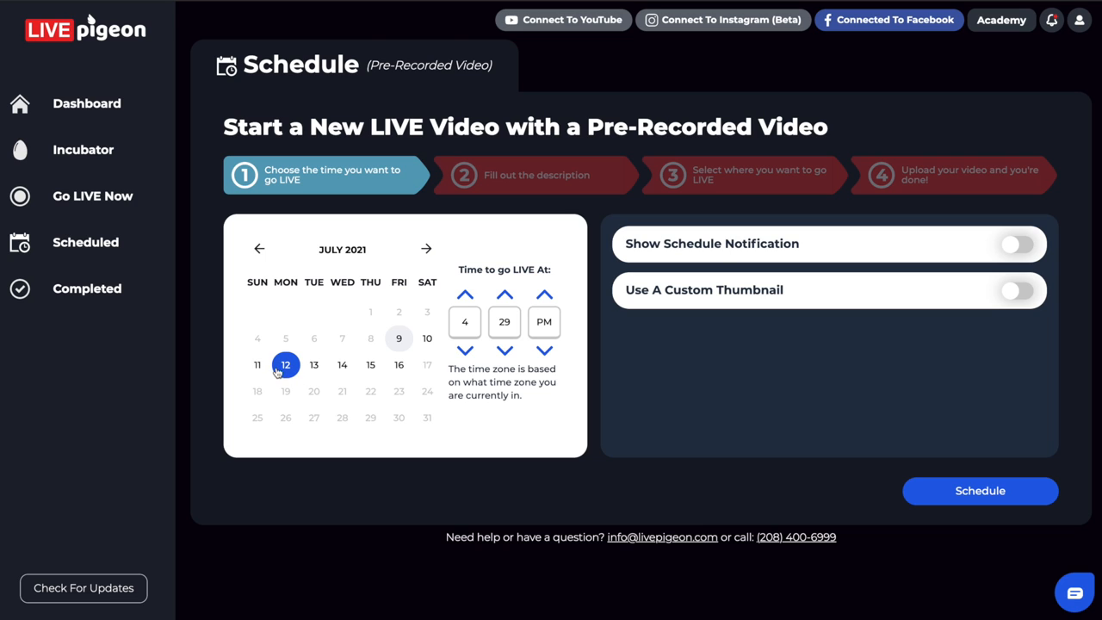
{"action": "mouse_move", "coordinate": [994, 252]}
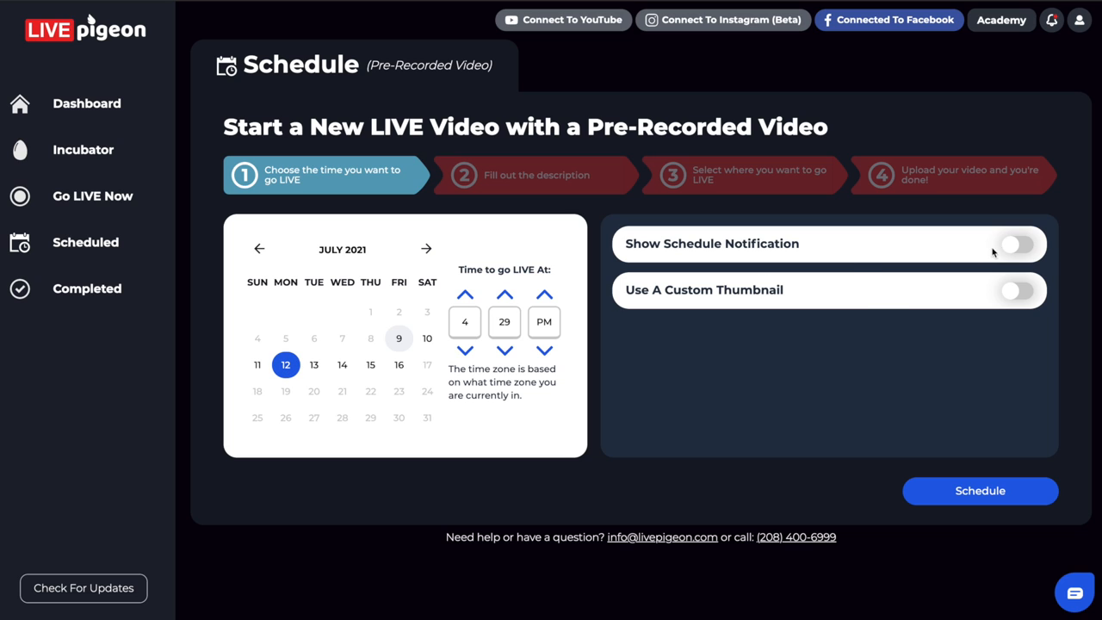
{"action": "left_click", "coordinate": [1018, 244]}
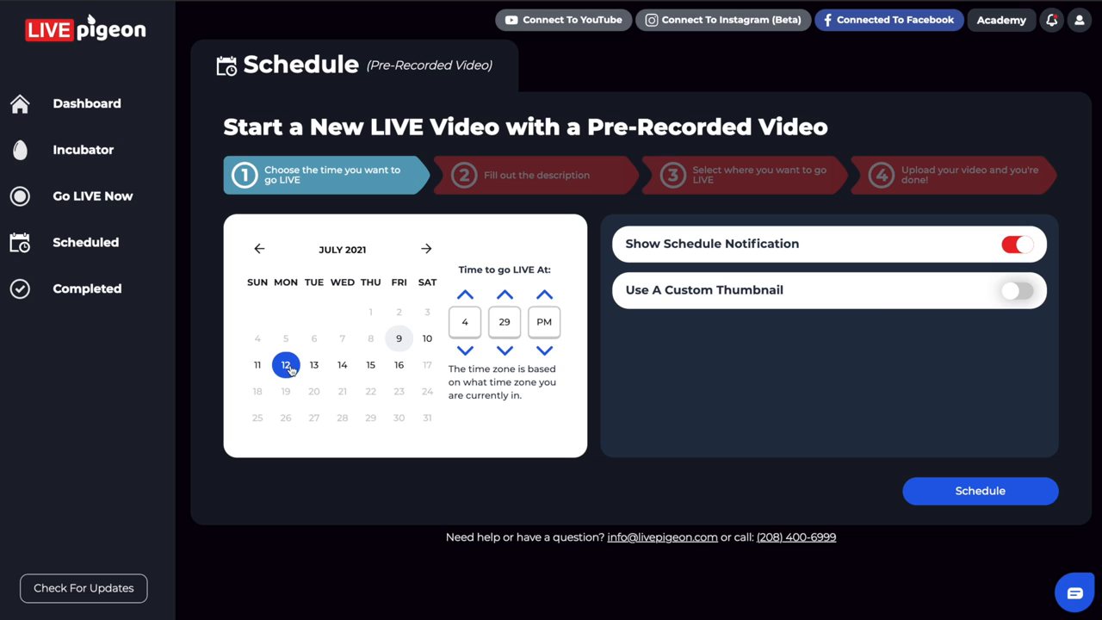
{"action": "left_click", "coordinate": [1017, 243]}
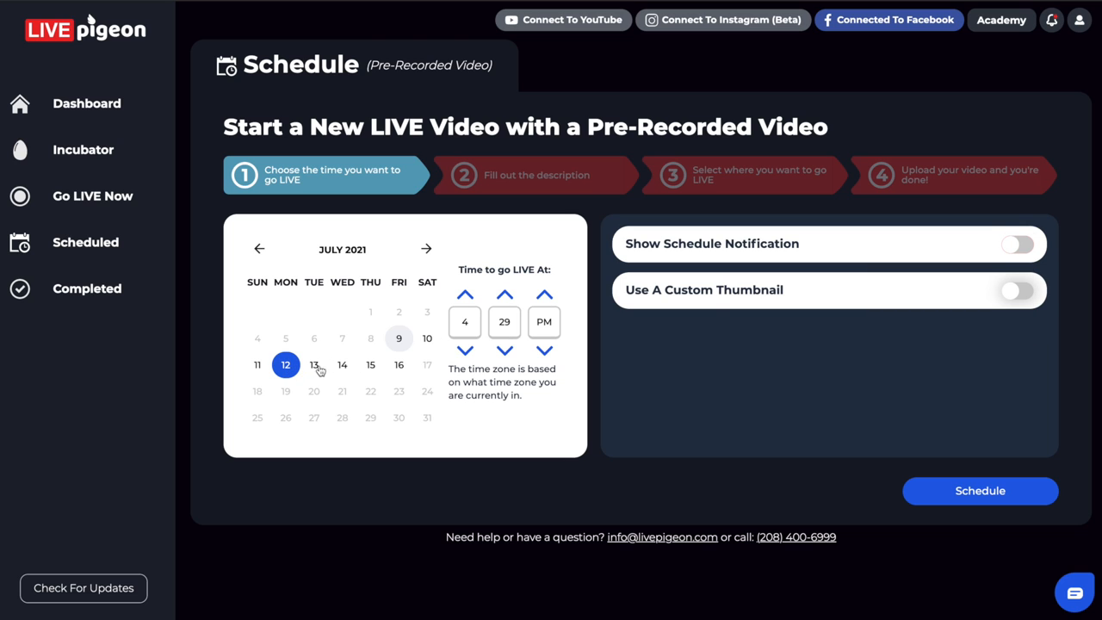
{"action": "mouse_move", "coordinate": [403, 364]}
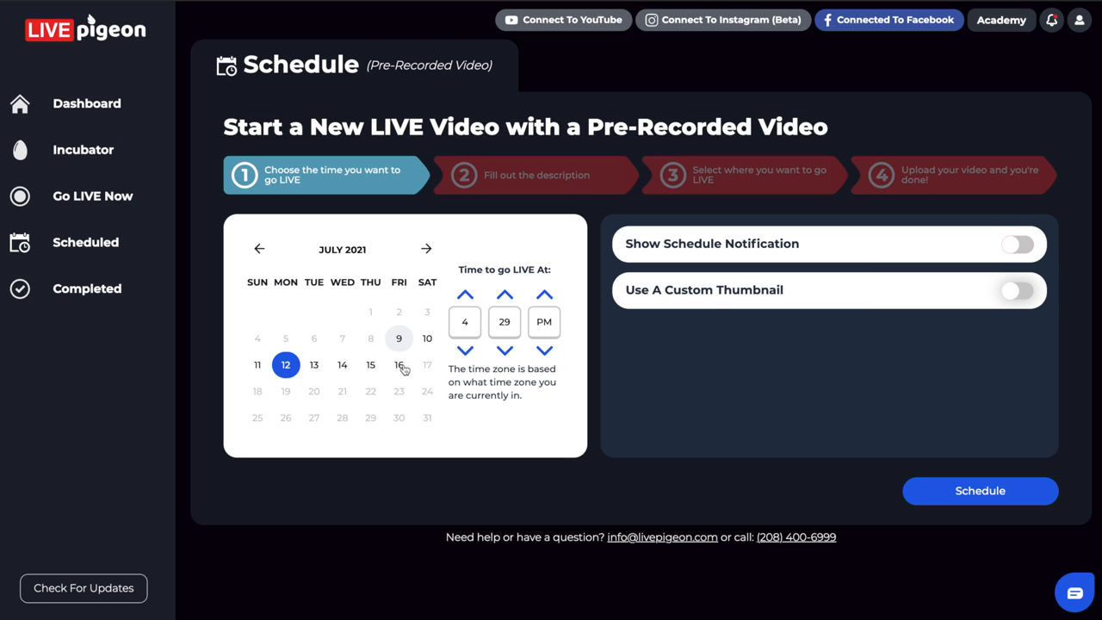
{"action": "mouse_move", "coordinate": [856, 377]}
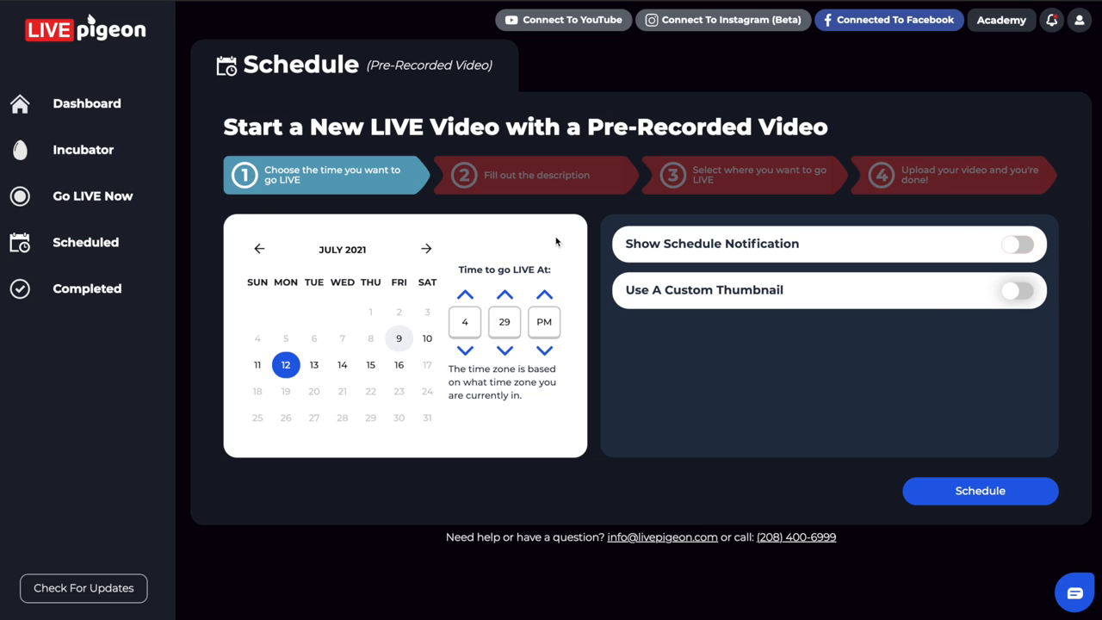
{"action": "mouse_move", "coordinate": [599, 236]}
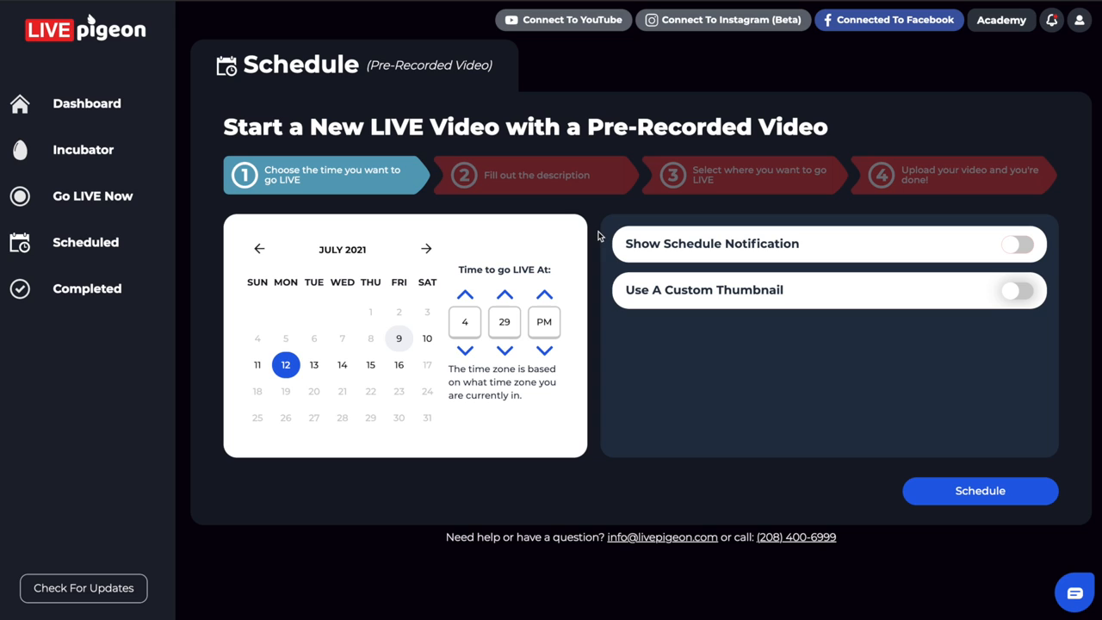
{"action": "mouse_move", "coordinate": [574, 247]}
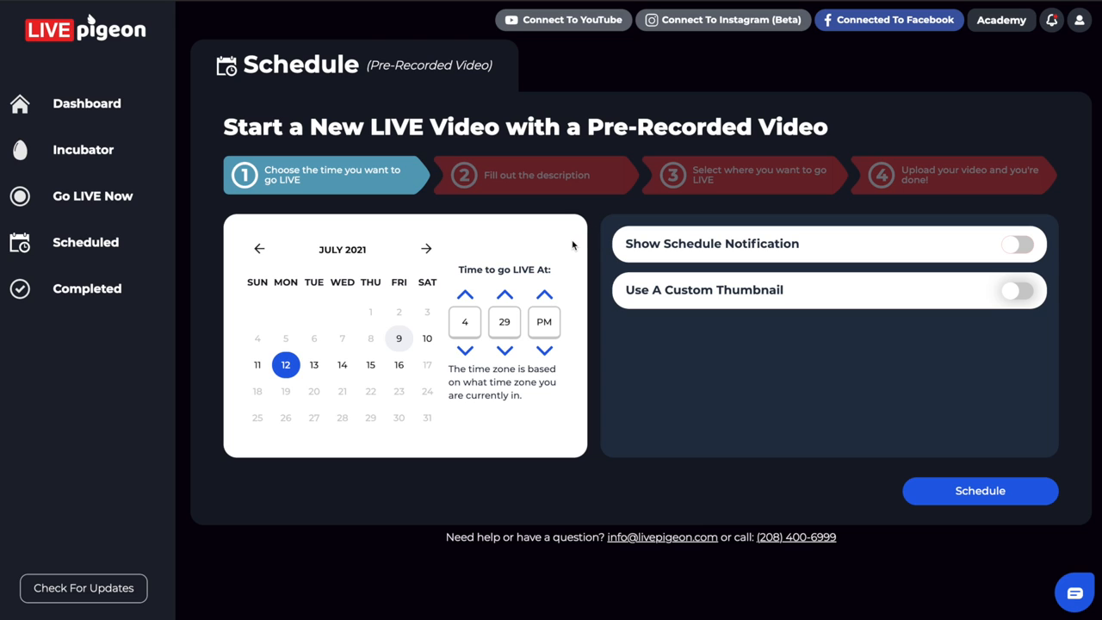
{"action": "left_click", "coordinate": [464, 294]}
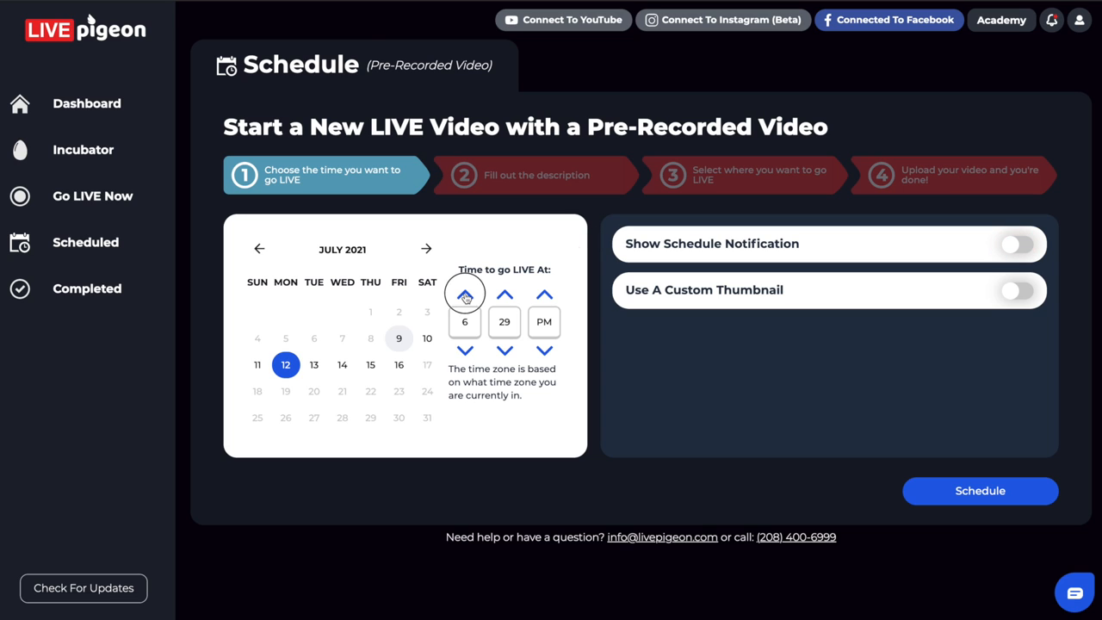
{"action": "left_click", "coordinate": [465, 293]}
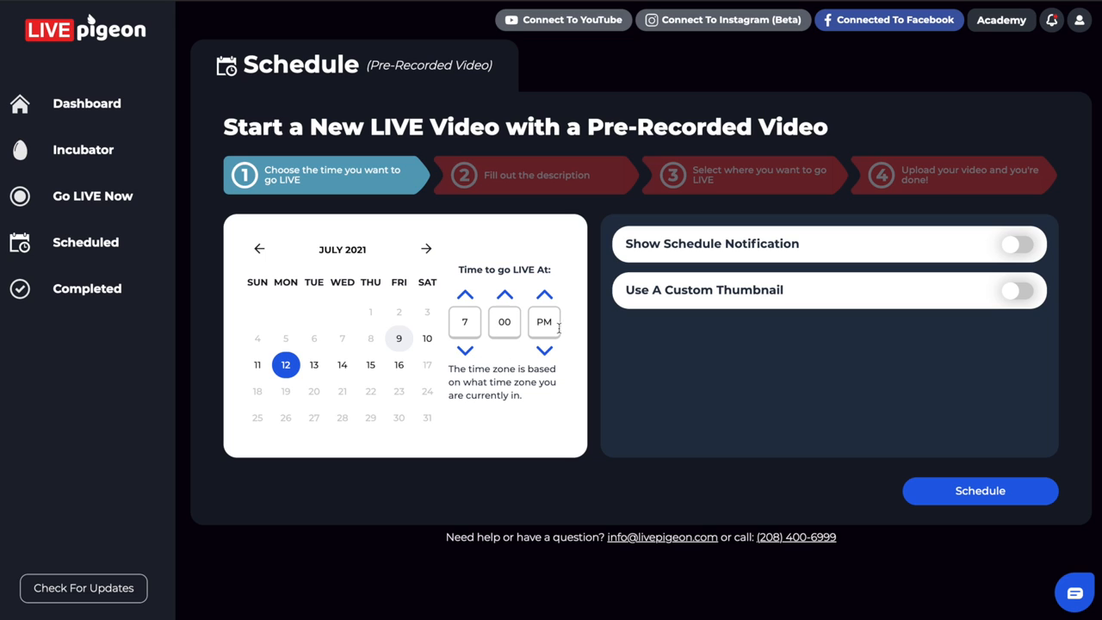
{"action": "mouse_move", "coordinate": [316, 379]}
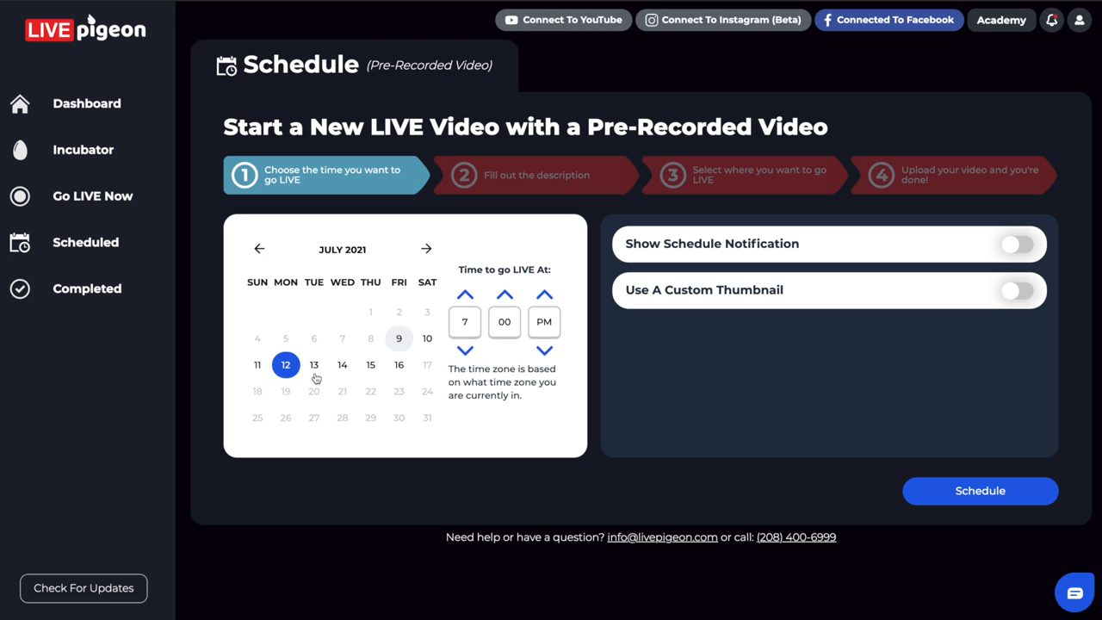
{"action": "mouse_move", "coordinate": [445, 353]}
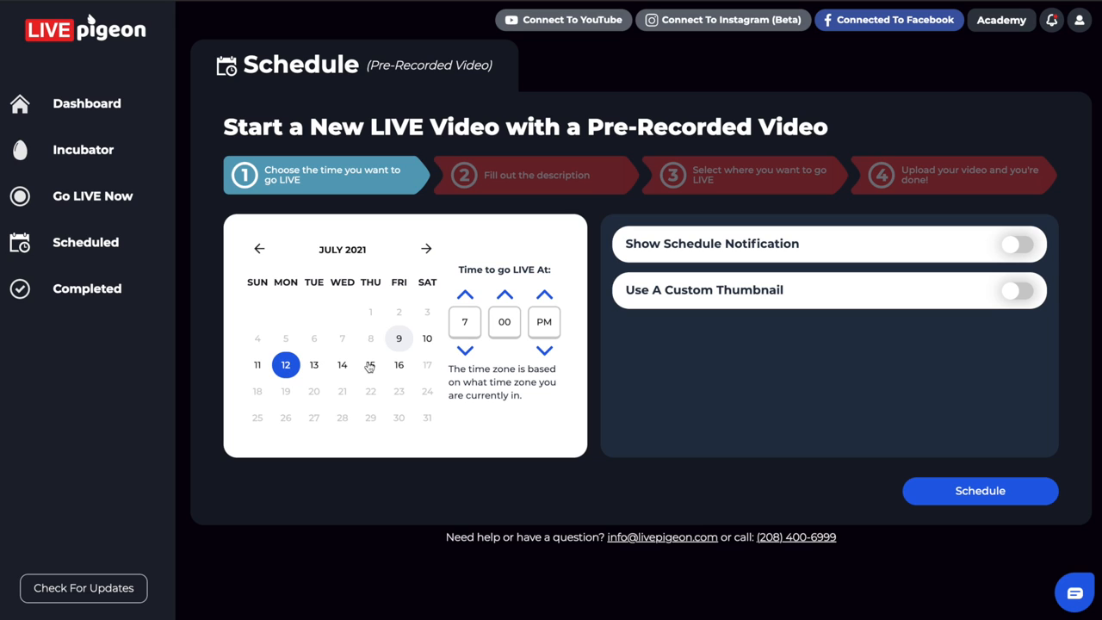
{"action": "mouse_move", "coordinate": [373, 370]}
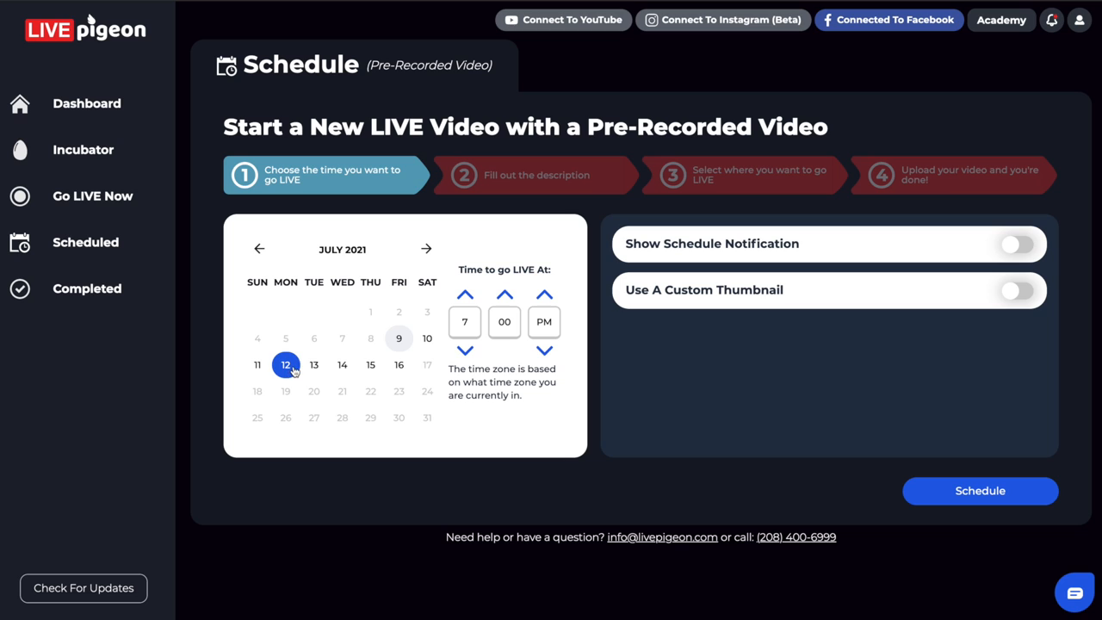
{"action": "mouse_move", "coordinate": [815, 270]}
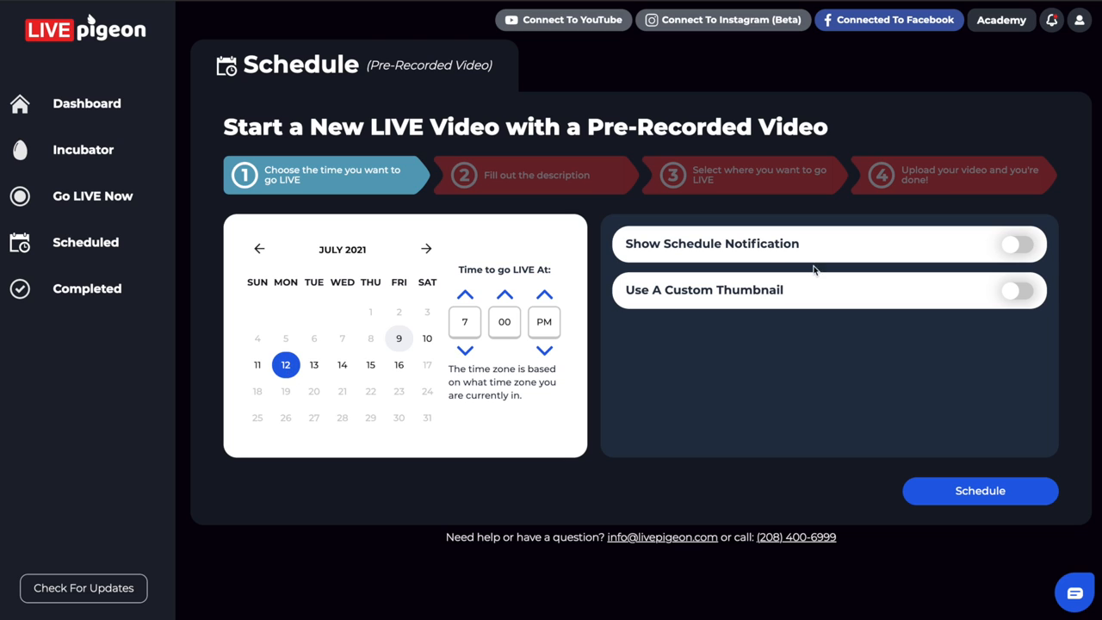
{"action": "mouse_move", "coordinate": [1012, 250]}
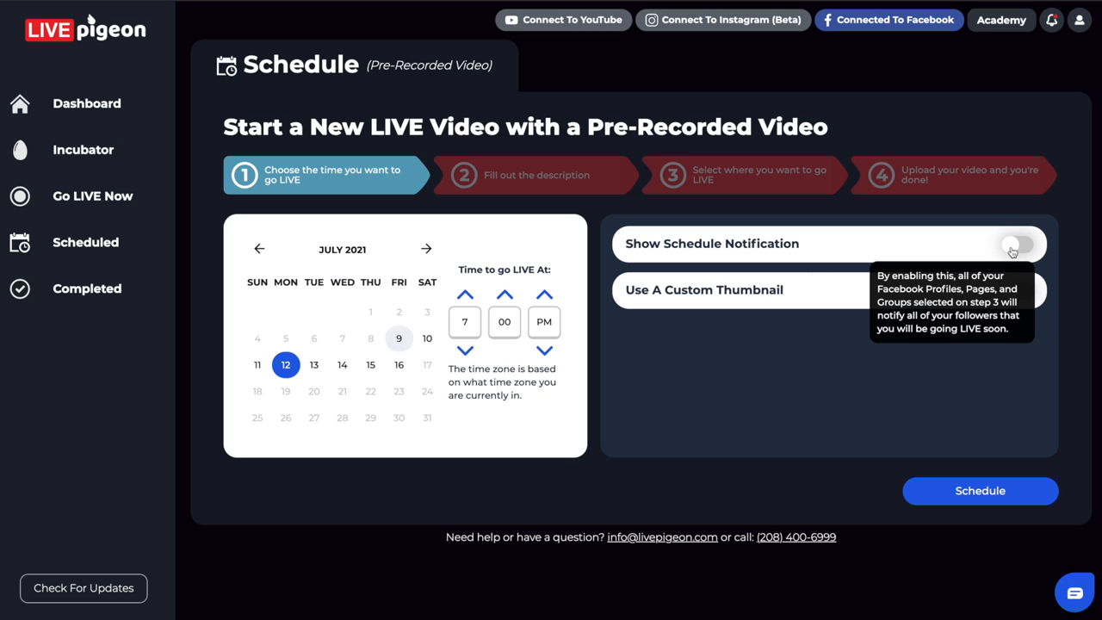
{"action": "mouse_move", "coordinate": [701, 374]}
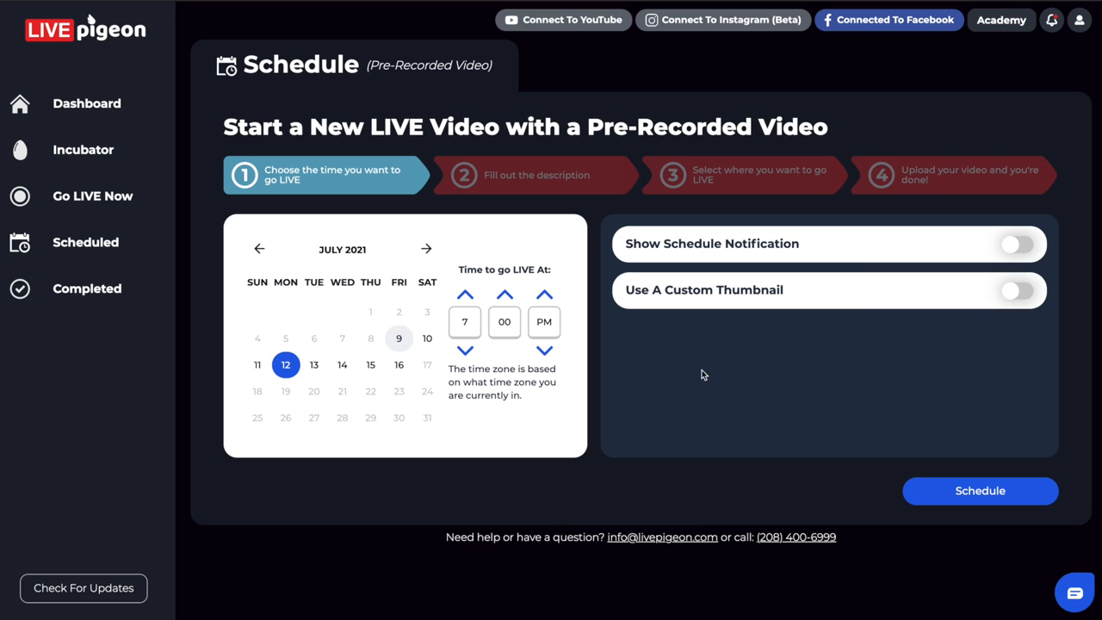
{"action": "mouse_move", "coordinate": [641, 377]}
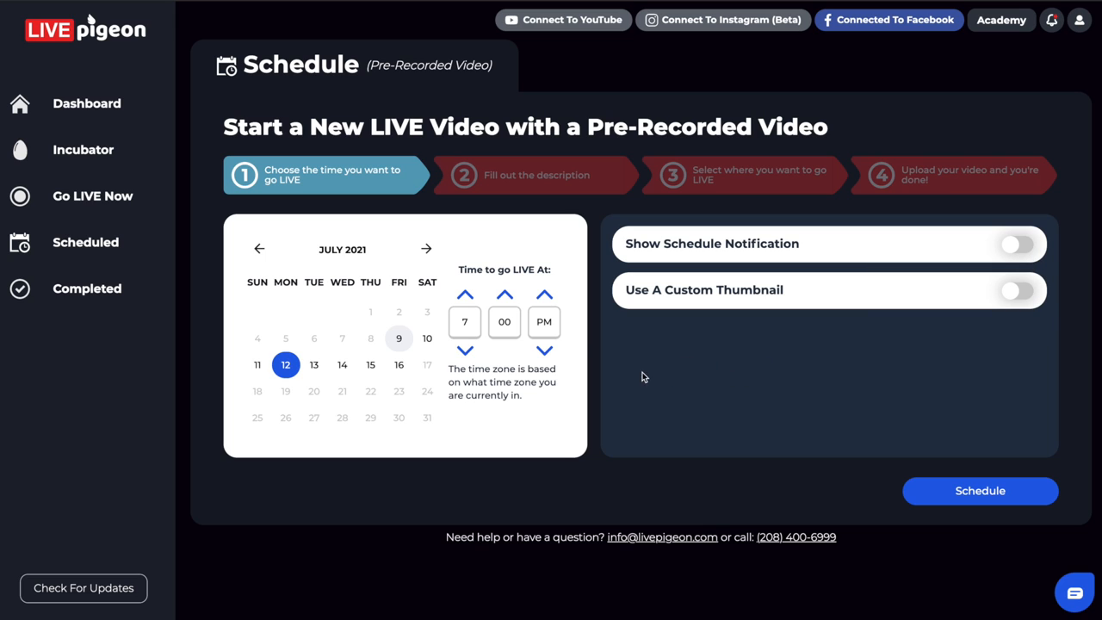
{"action": "mouse_move", "coordinate": [465, 295]}
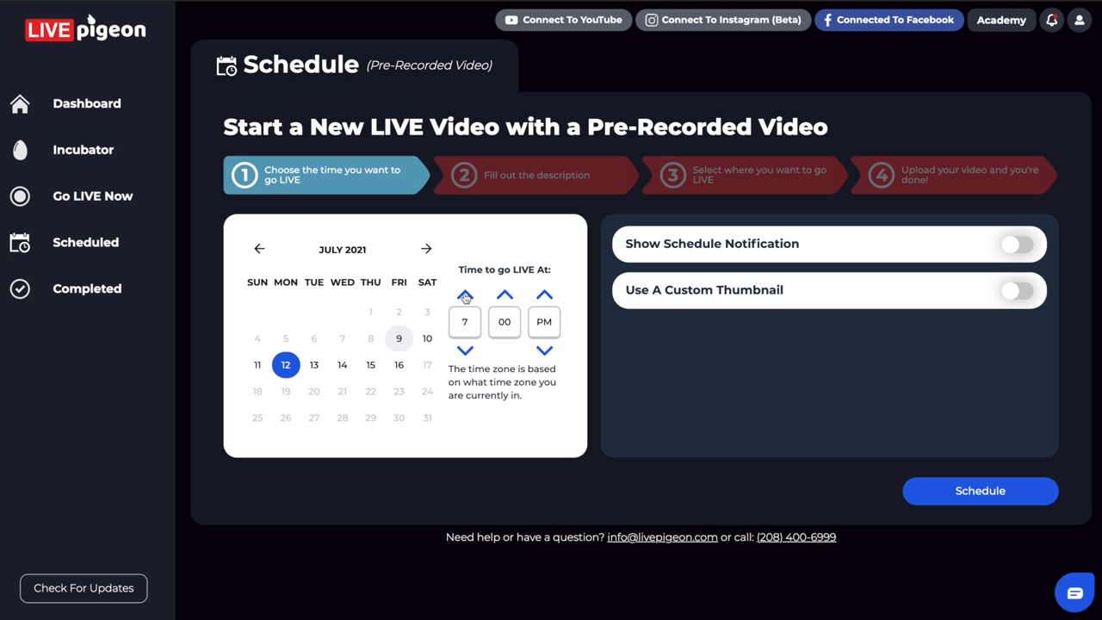
- Push the go-live hour later toward 10:36 PM
{"action": "left_click", "coordinate": [465, 294]}
{"action": "type", "text": "36"}
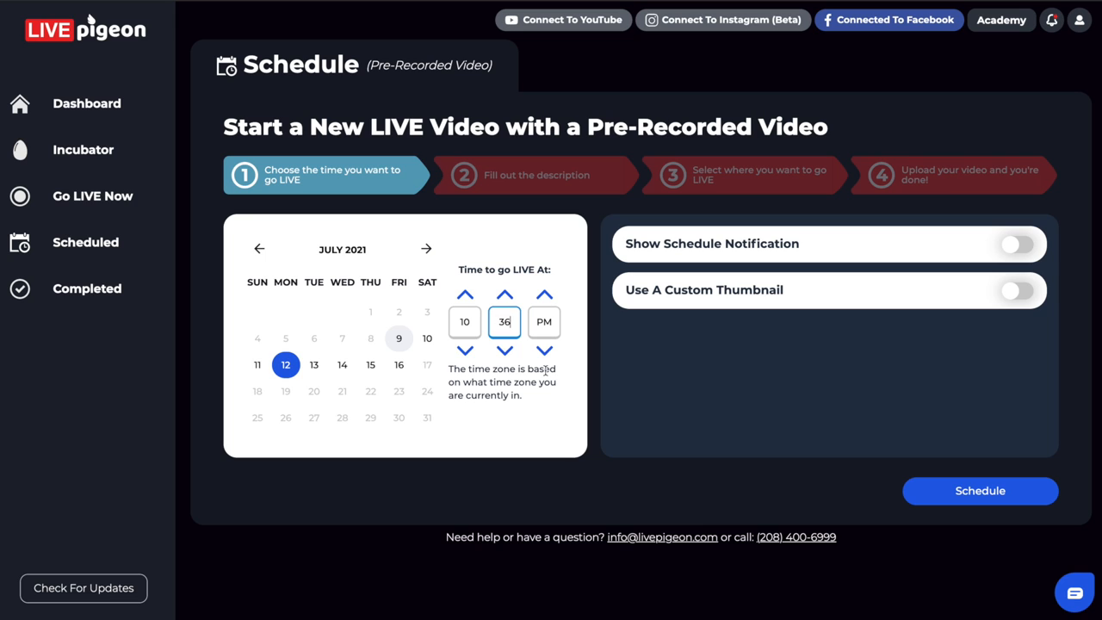
{"action": "mouse_move", "coordinate": [531, 418]}
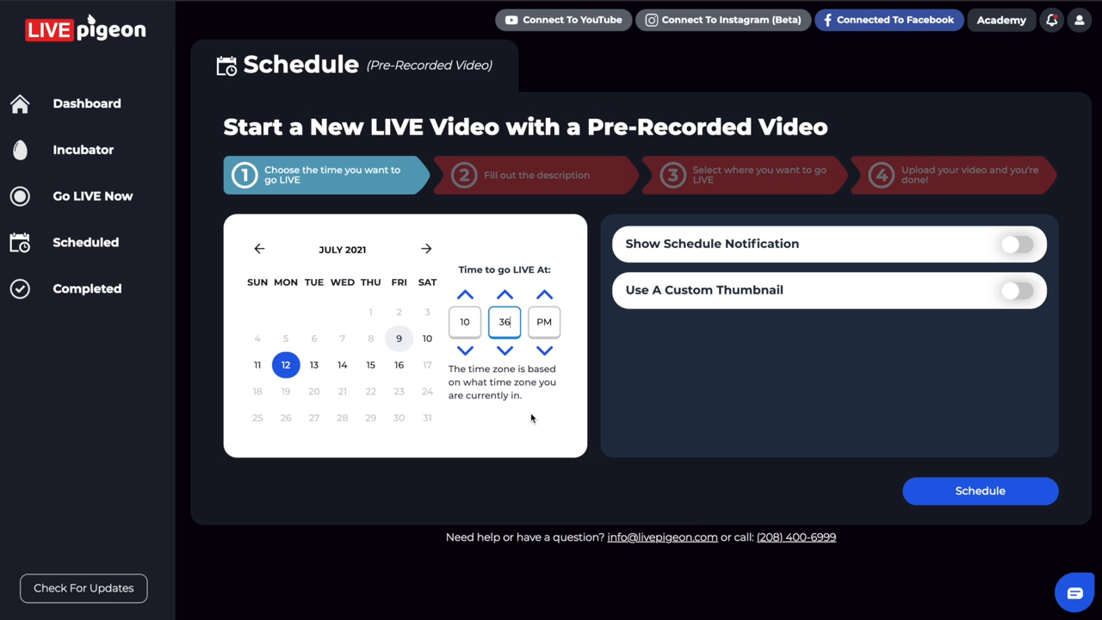
{"action": "mouse_move", "coordinate": [484, 327]}
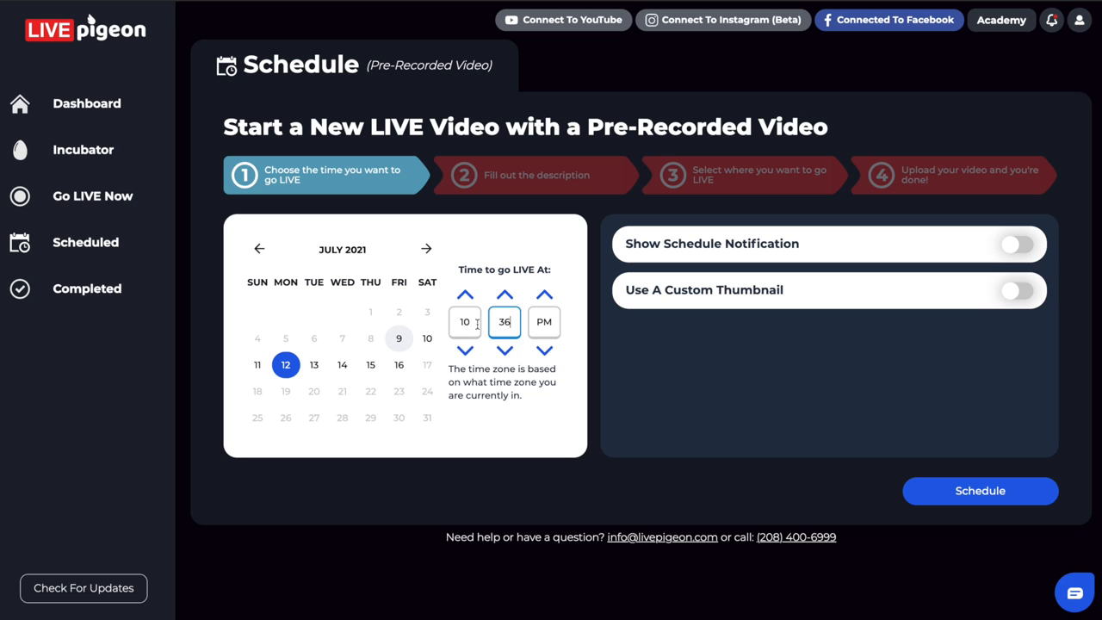
{"action": "mouse_move", "coordinate": [1009, 248]}
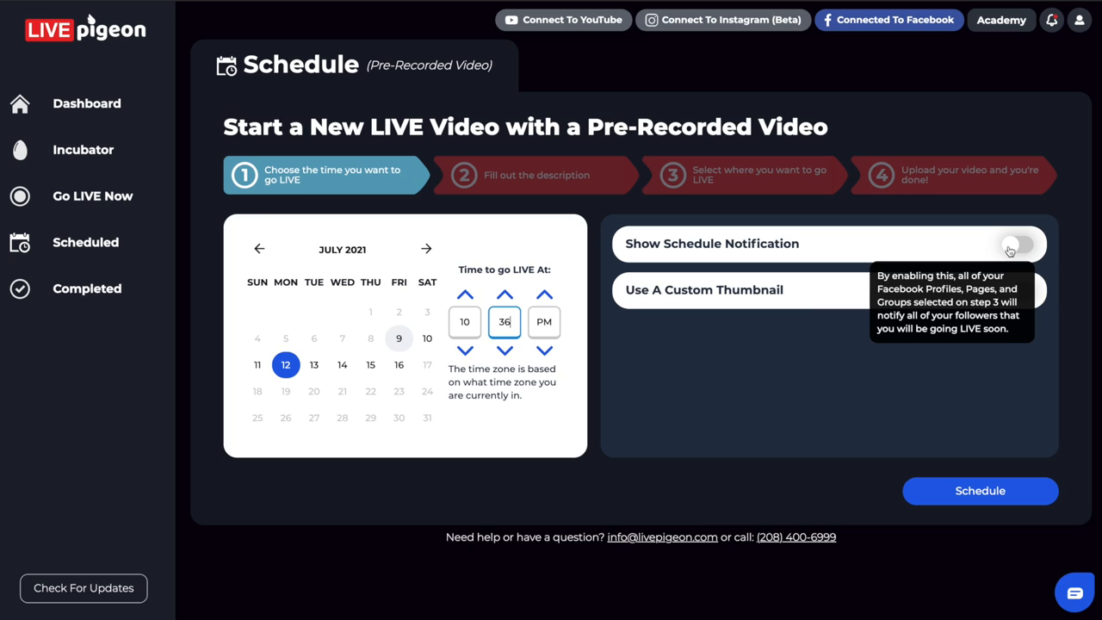
{"action": "mouse_move", "coordinate": [494, 389]}
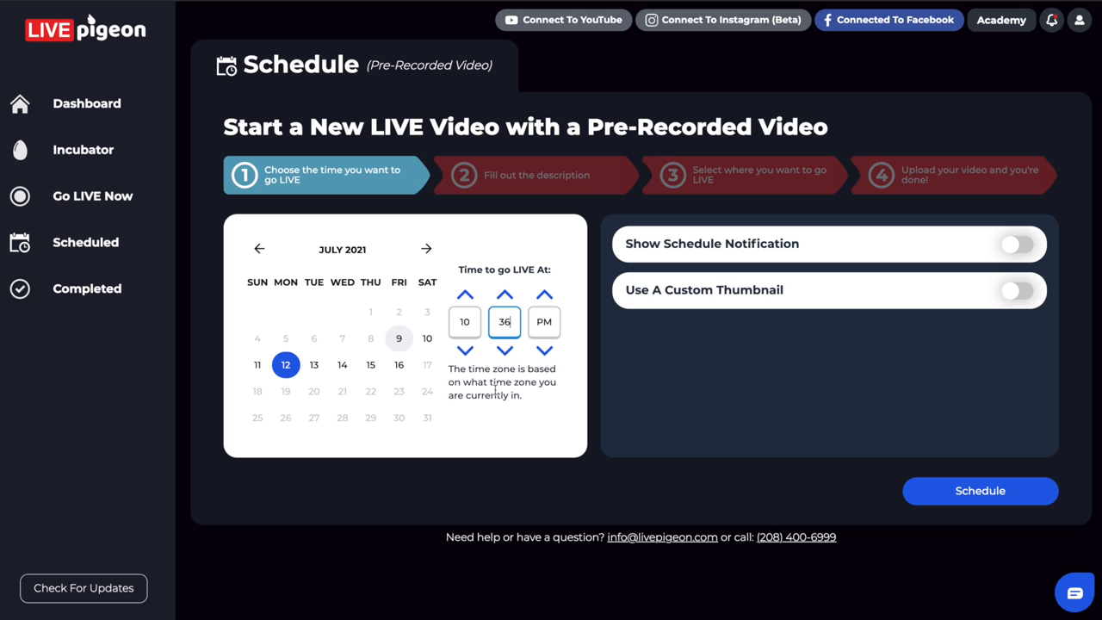
{"action": "mouse_move", "coordinate": [988, 250]}
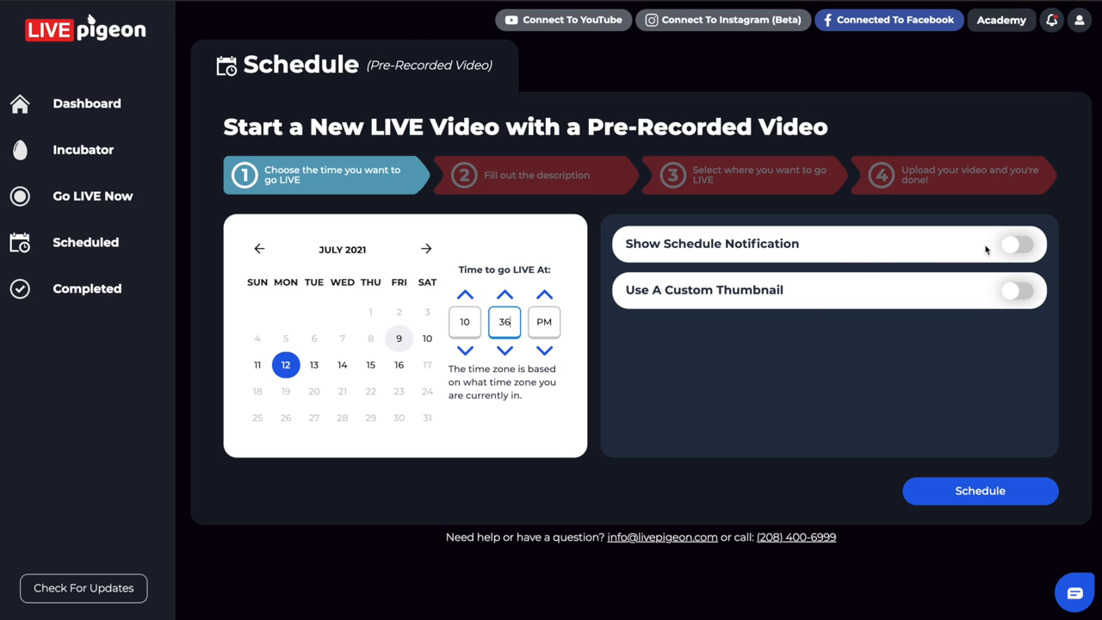
{"action": "mouse_move", "coordinate": [1009, 250]}
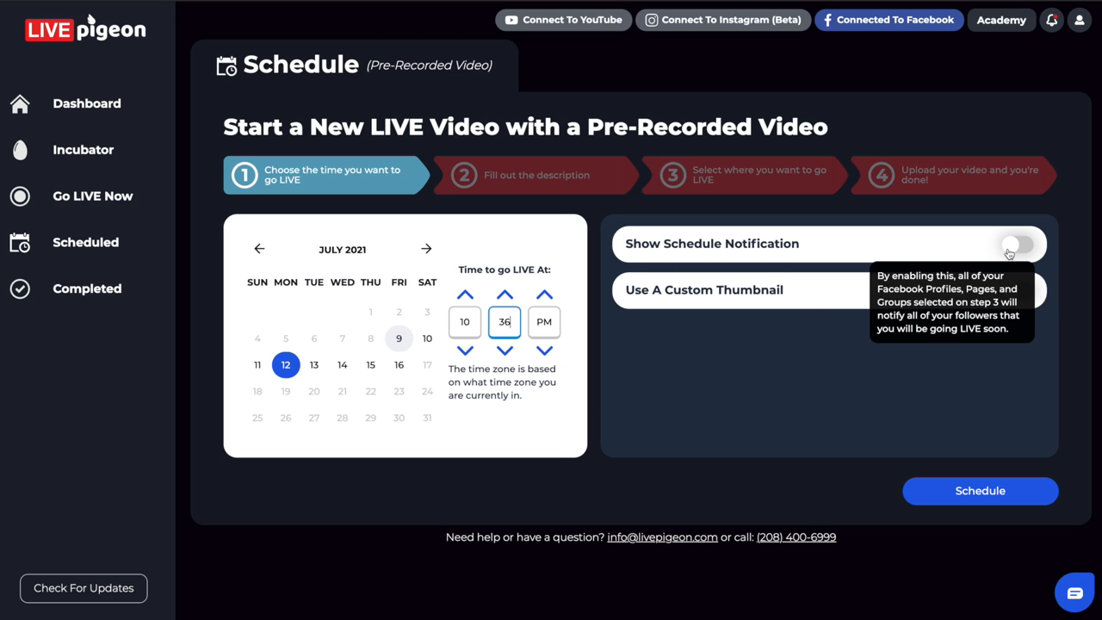
{"action": "mouse_move", "coordinate": [983, 311]}
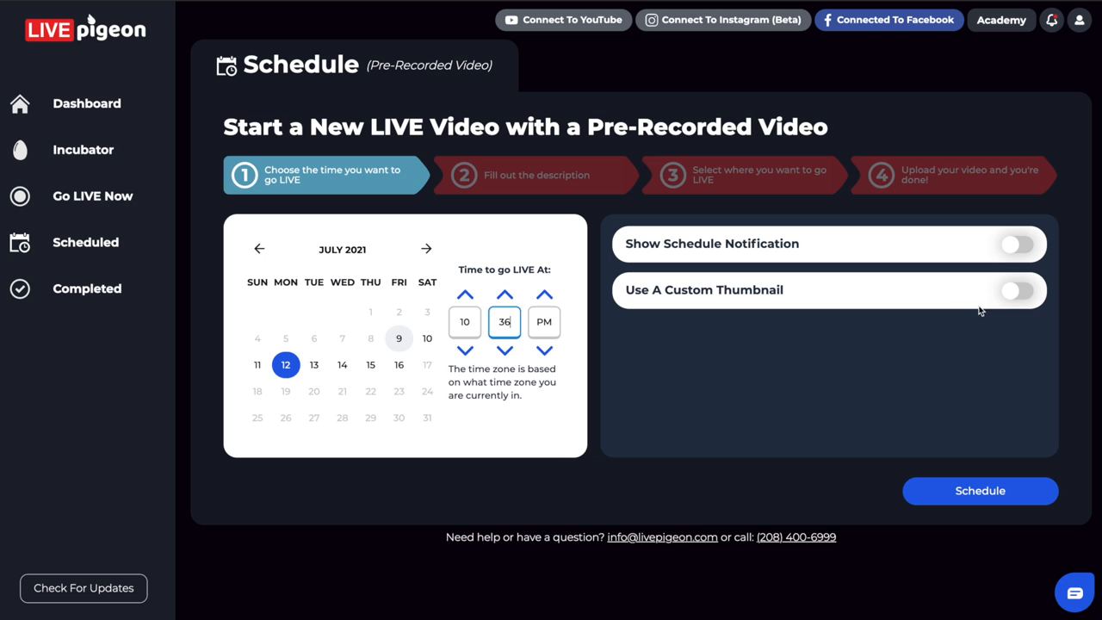
{"action": "mouse_move", "coordinate": [343, 364]}
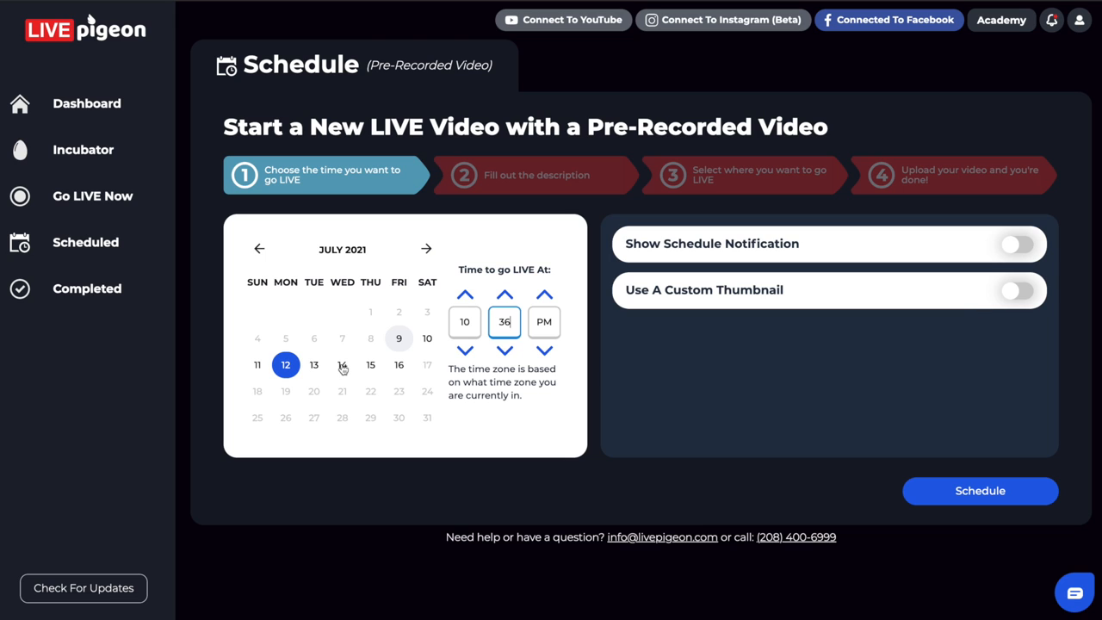
{"action": "mouse_move", "coordinate": [303, 366]}
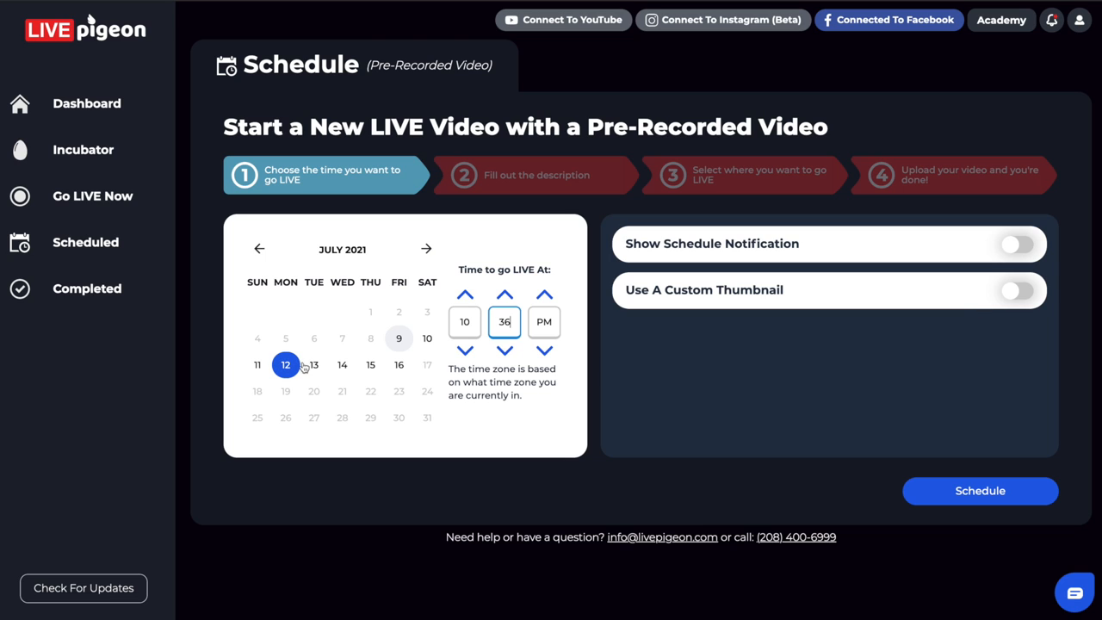
{"action": "mouse_move", "coordinate": [603, 273]}
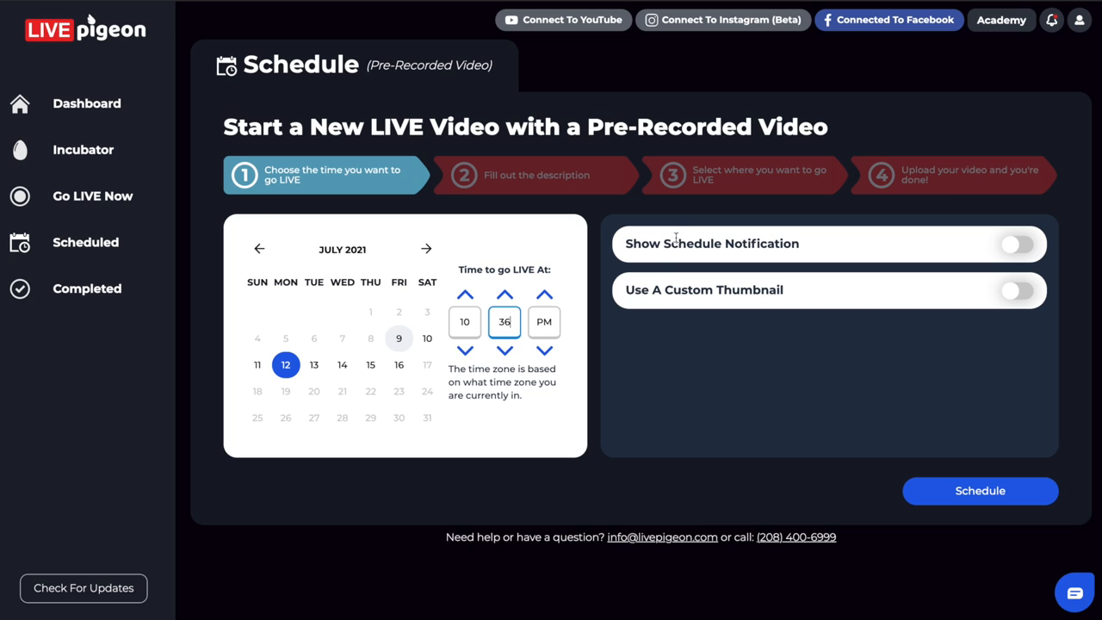
{"action": "mouse_move", "coordinate": [603, 331]}
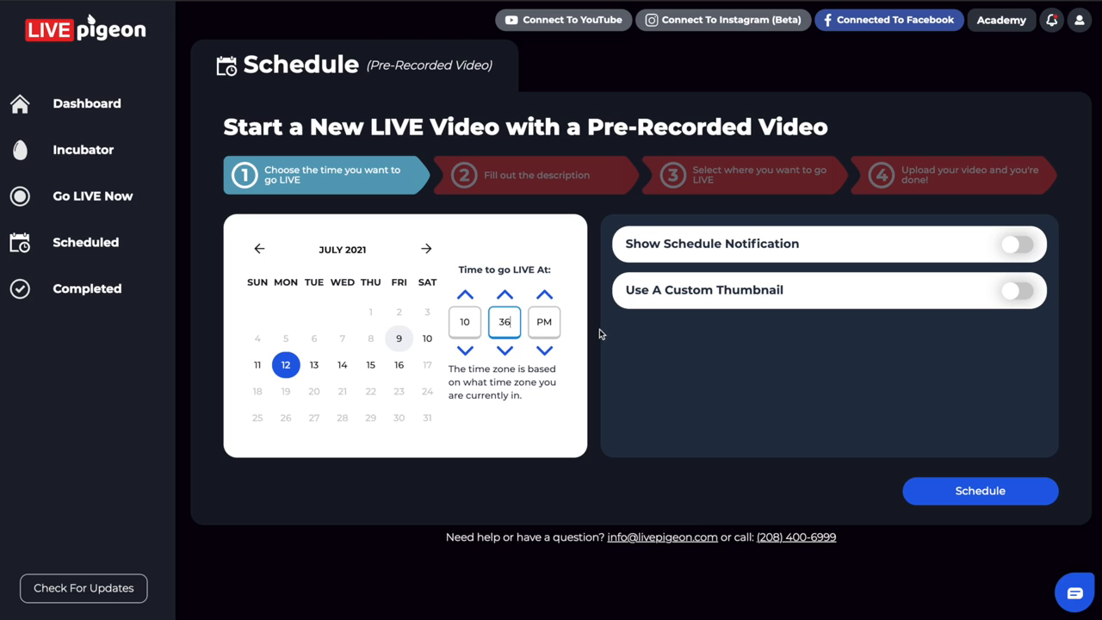
{"action": "mouse_move", "coordinate": [556, 531]}
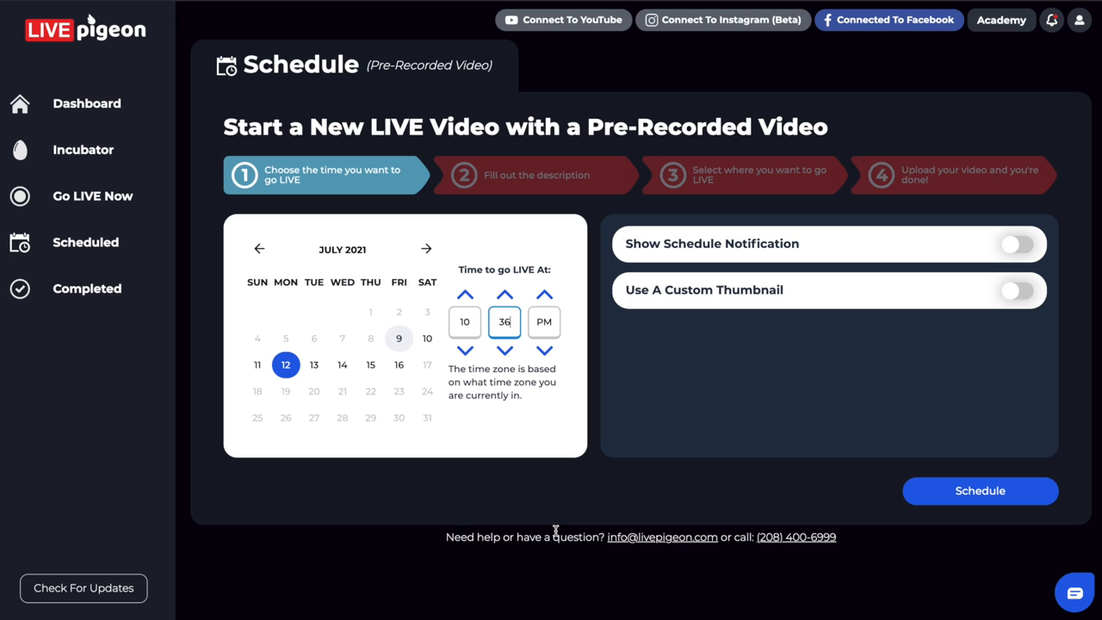
{"action": "mouse_move", "coordinate": [656, 552]}
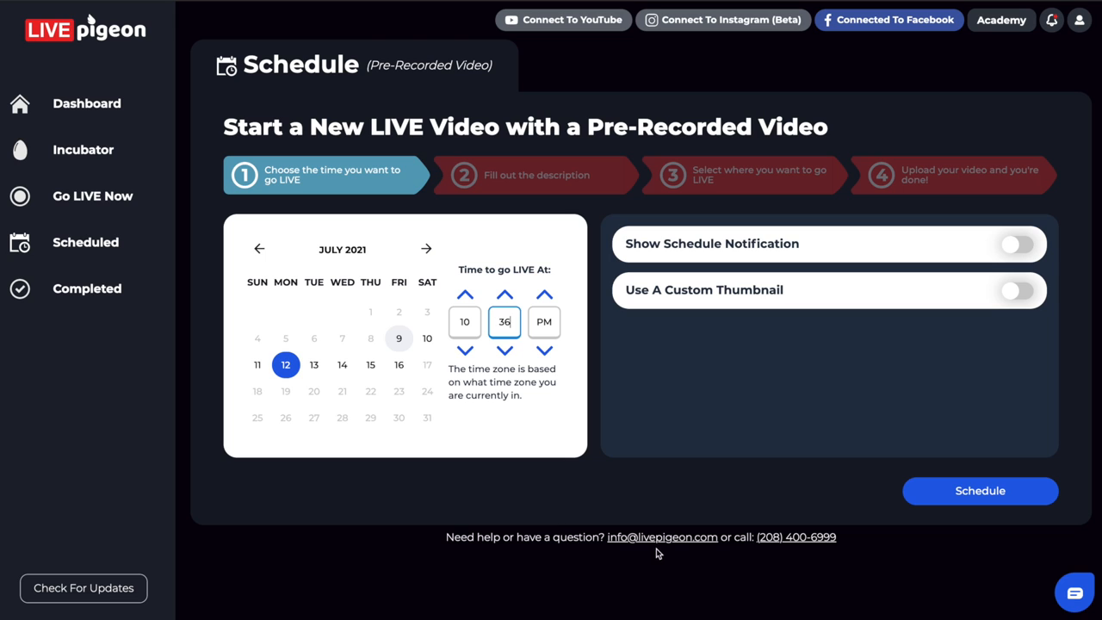
{"action": "mouse_move", "coordinate": [626, 550]}
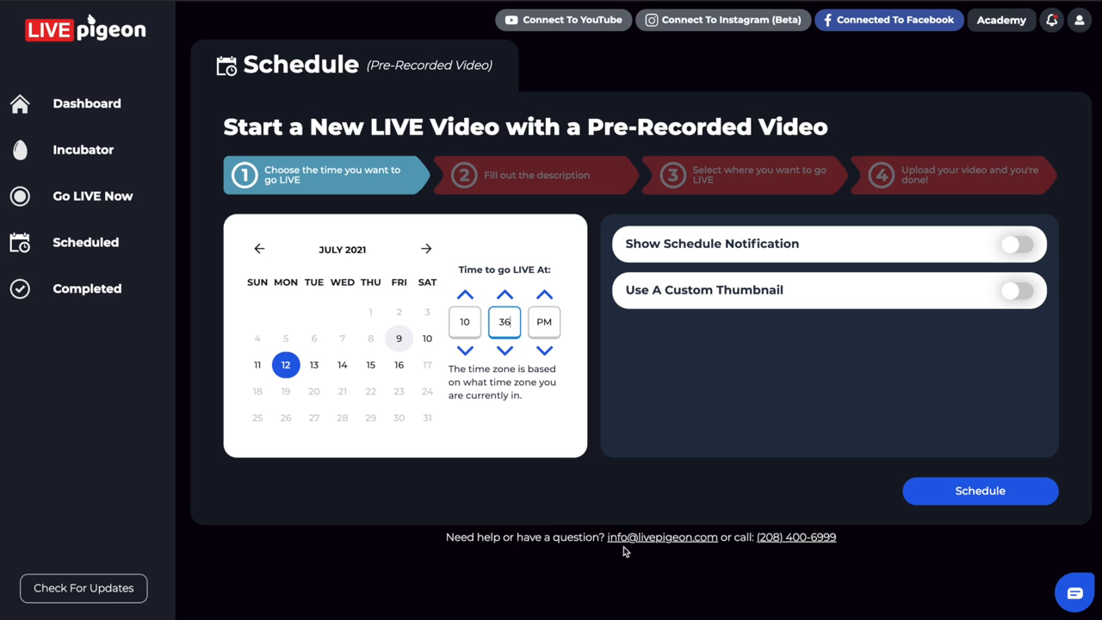
{"action": "mouse_move", "coordinate": [662, 536]}
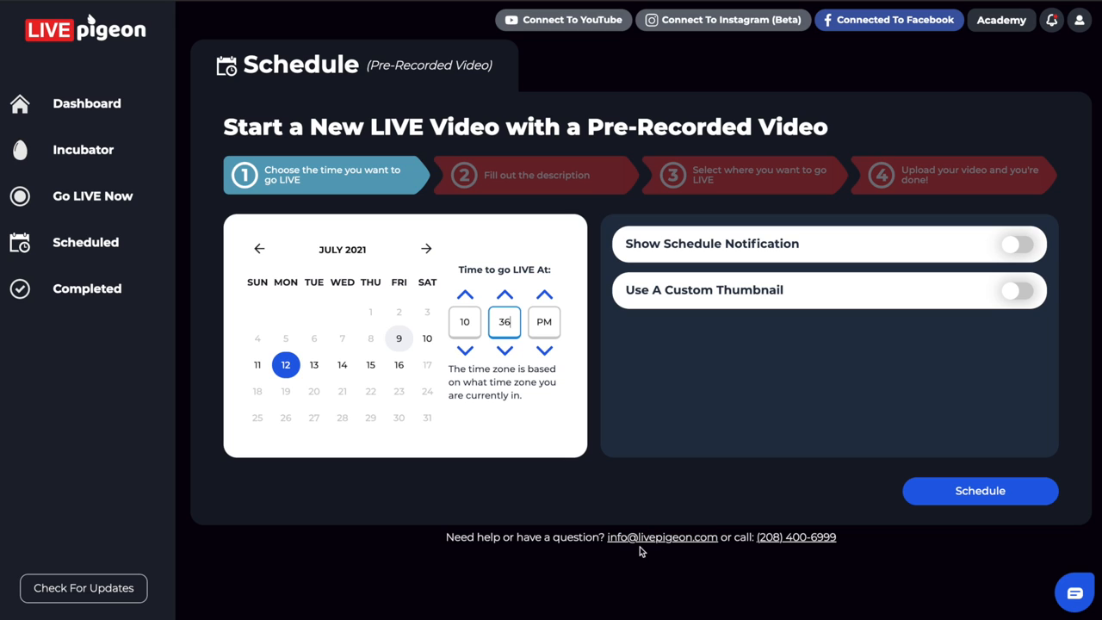
{"action": "mouse_move", "coordinate": [1056, 594]}
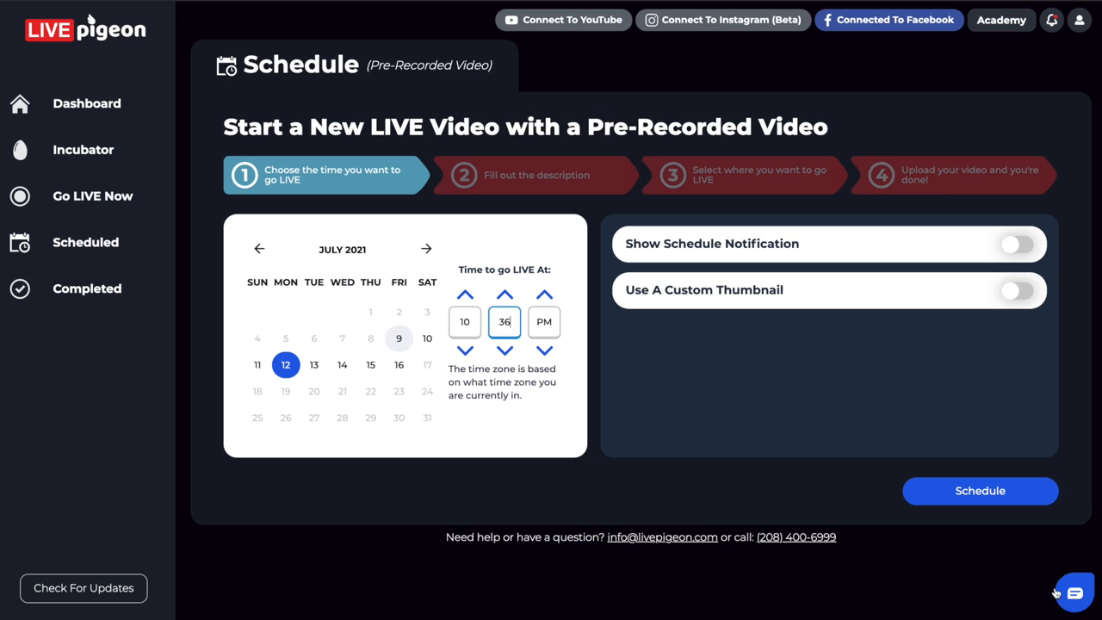
{"action": "mouse_move", "coordinate": [877, 590]}
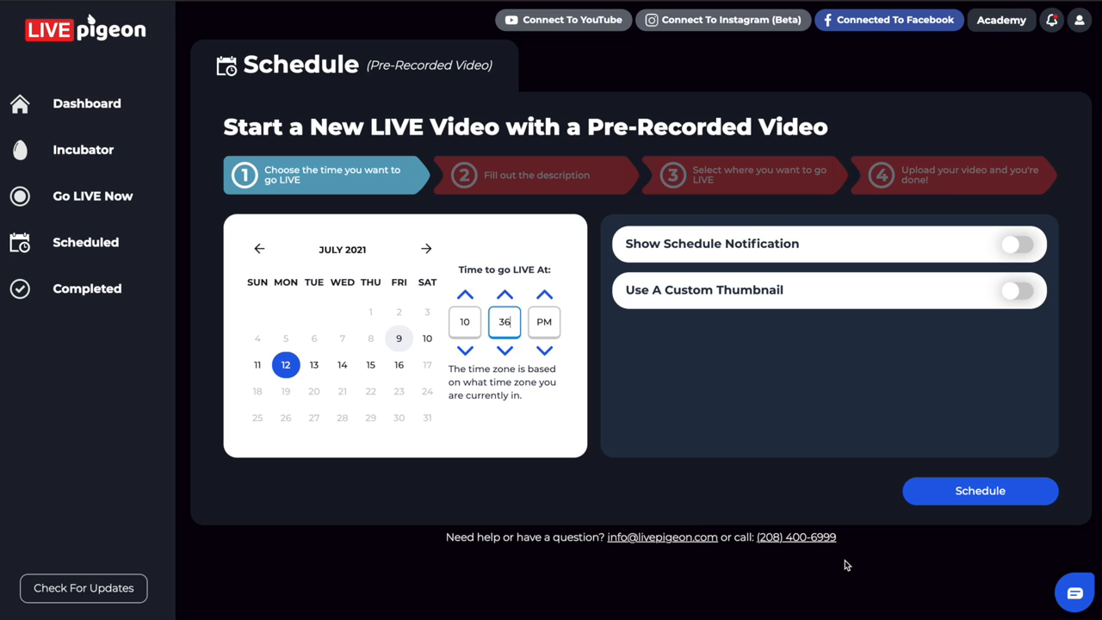
{"action": "mouse_move", "coordinate": [876, 585]}
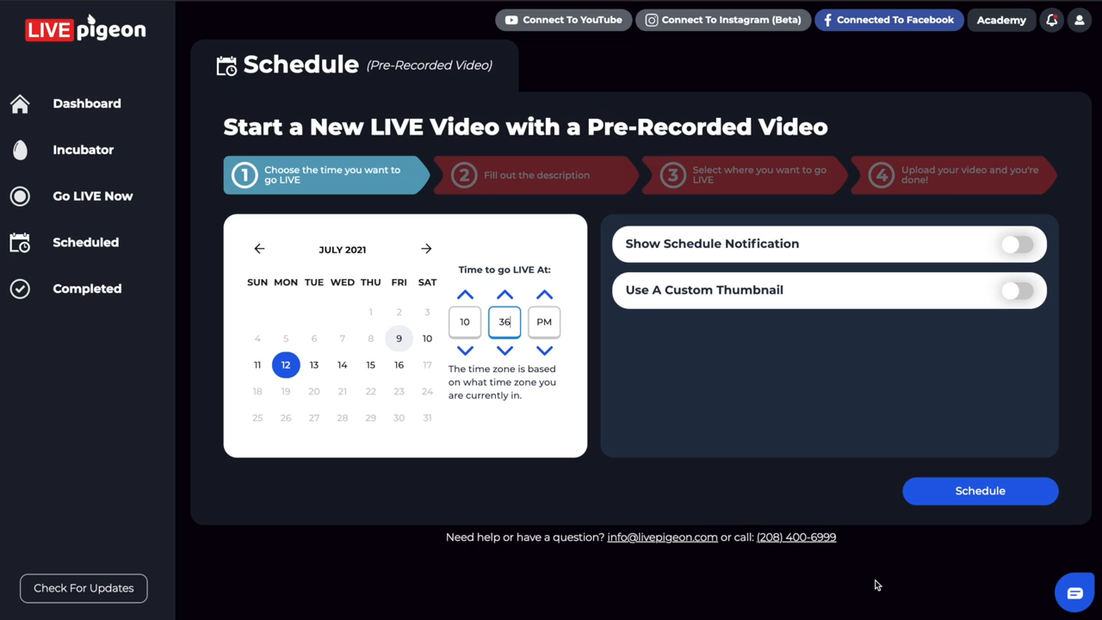